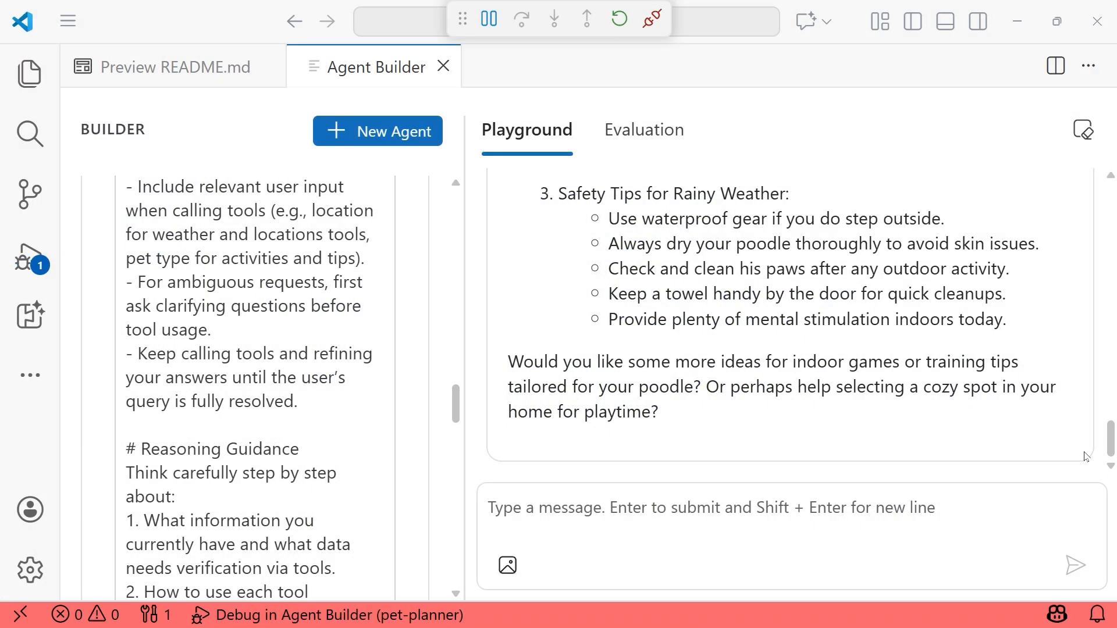
mouse_move(1081, 458)
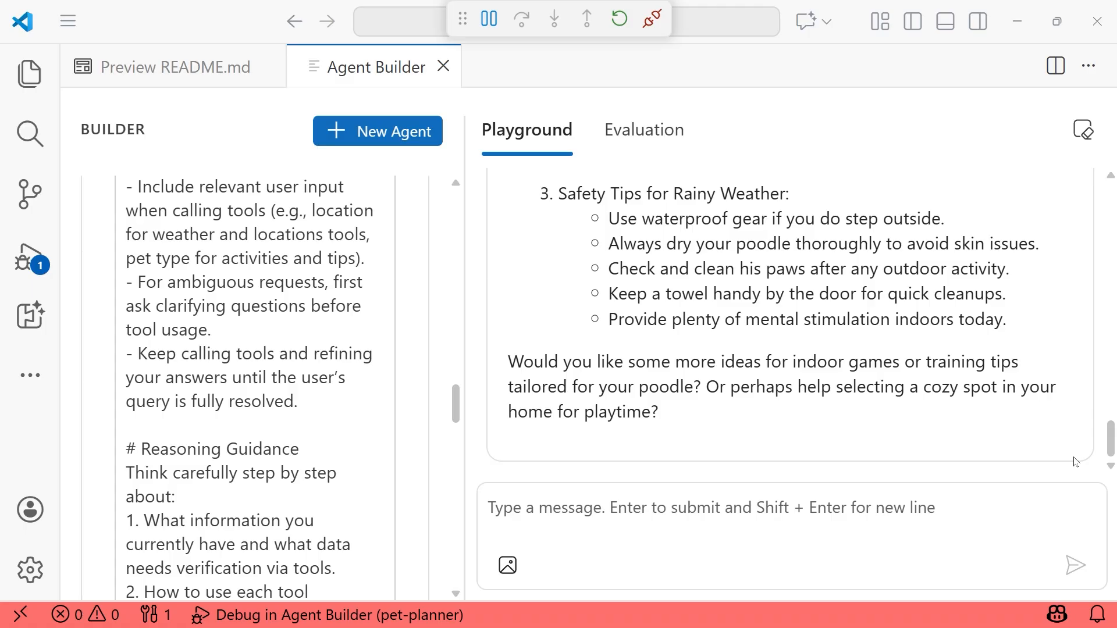
mouse_move(1087, 458)
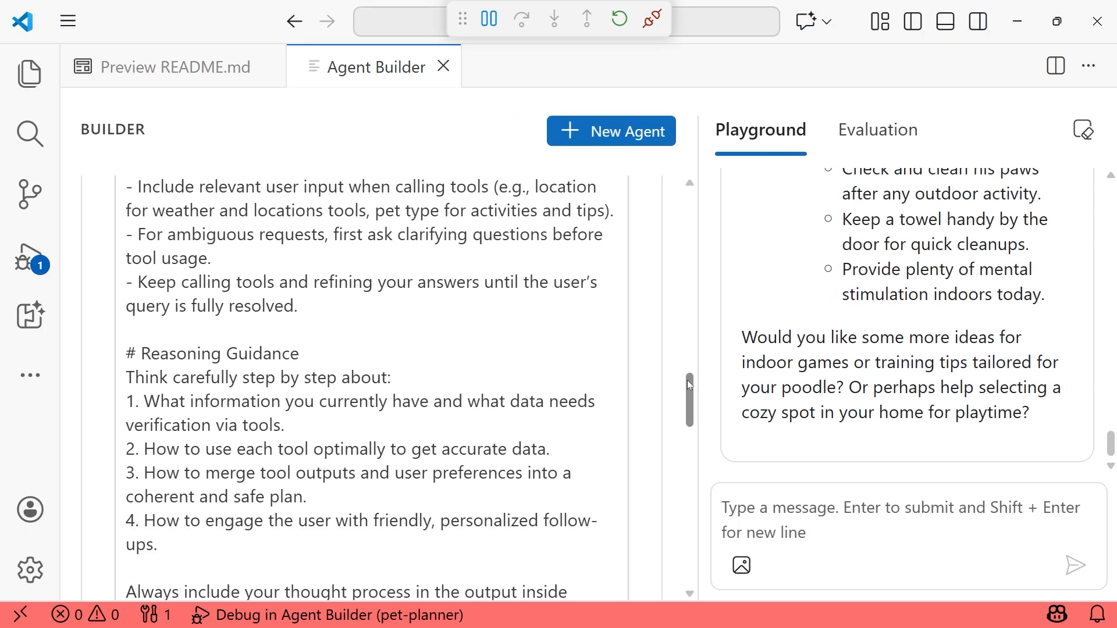
Generate the pet-planner agent's code via View Code, choosing Microsoft Agent Framework and Python.
scroll(down, 3)
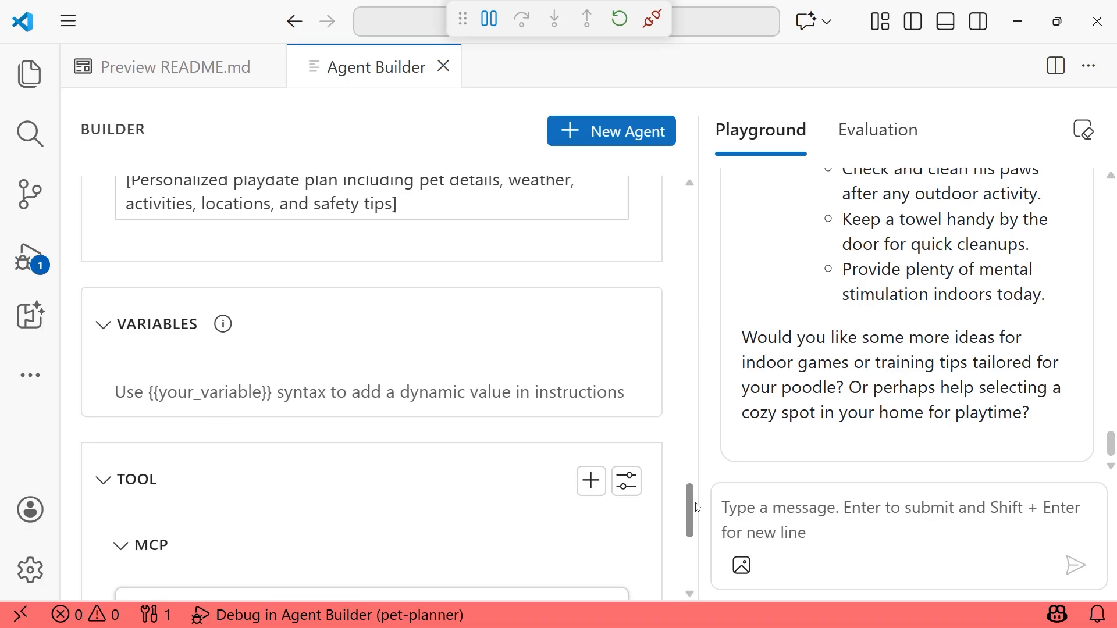
scroll(down, 3)
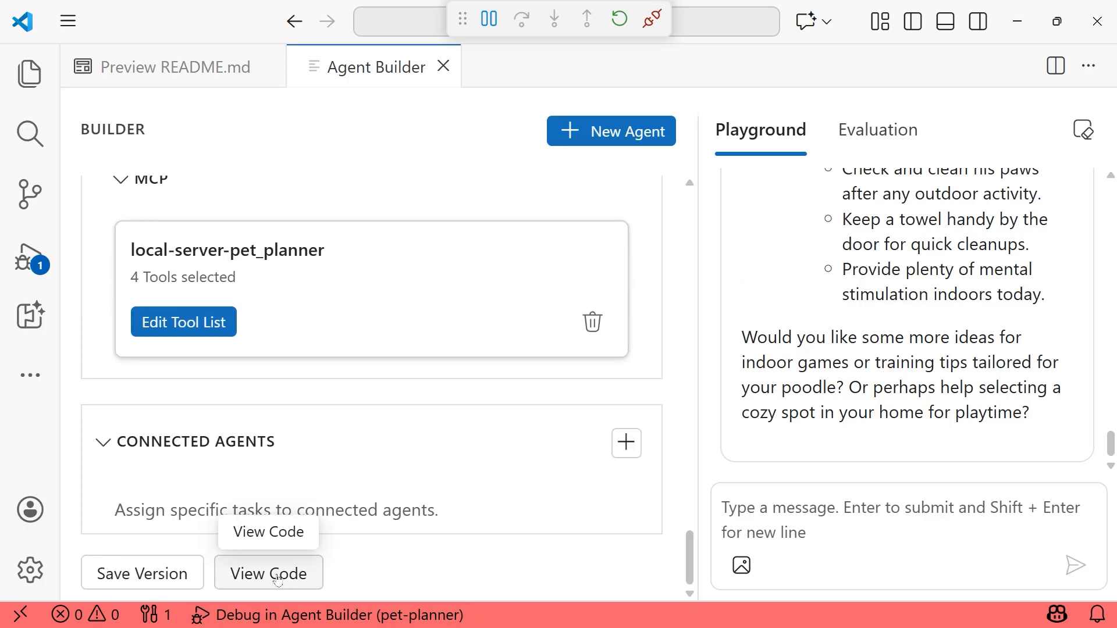
click(269, 573)
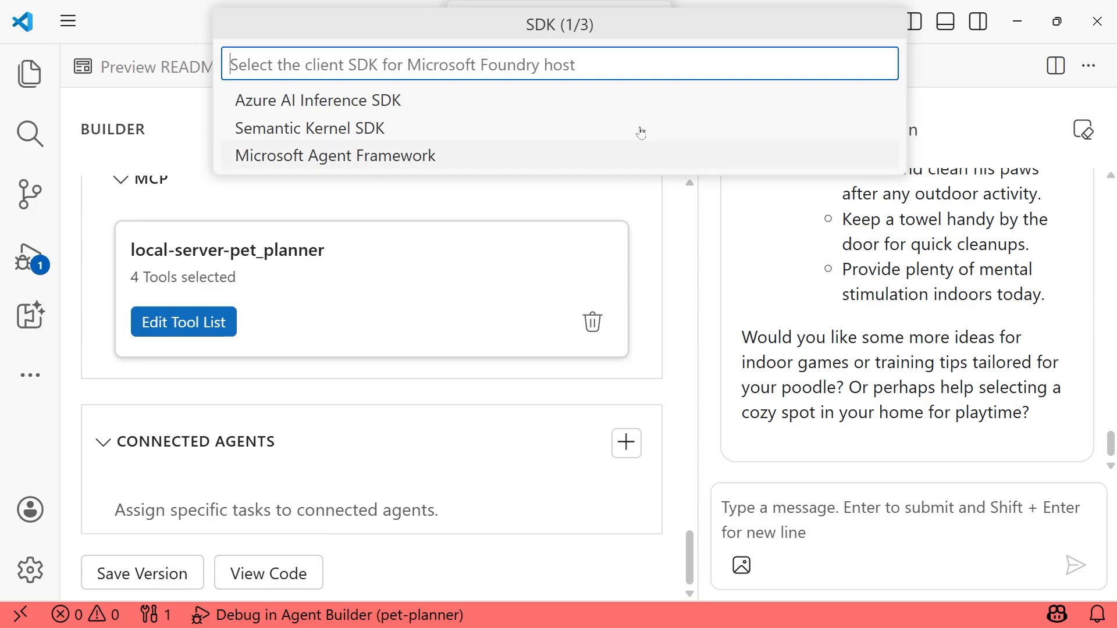
mouse_move(606, 164)
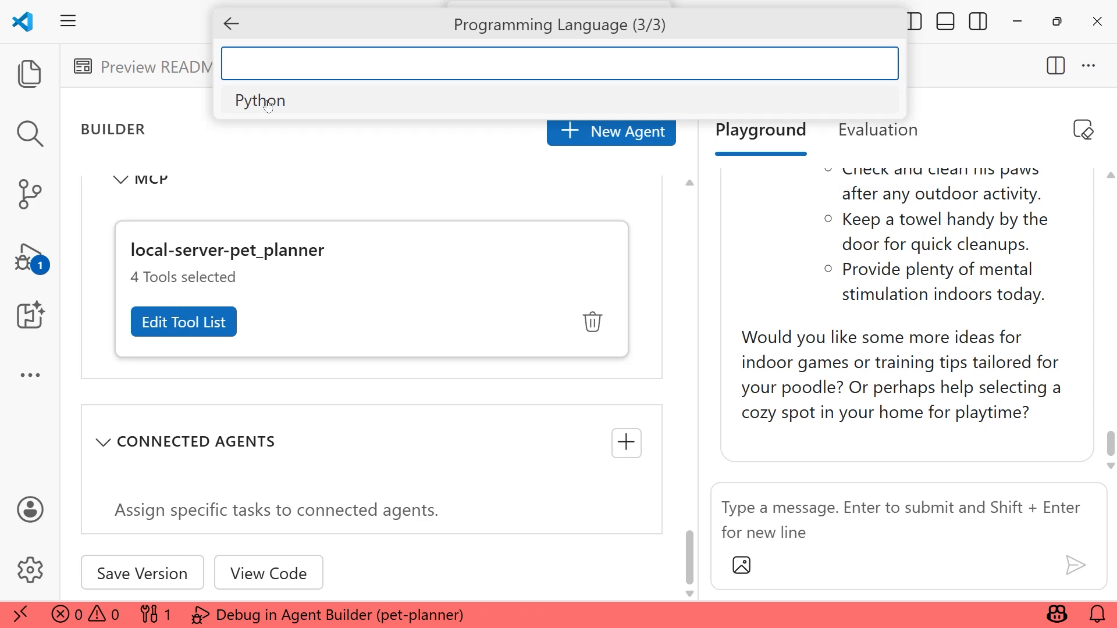
click(259, 100)
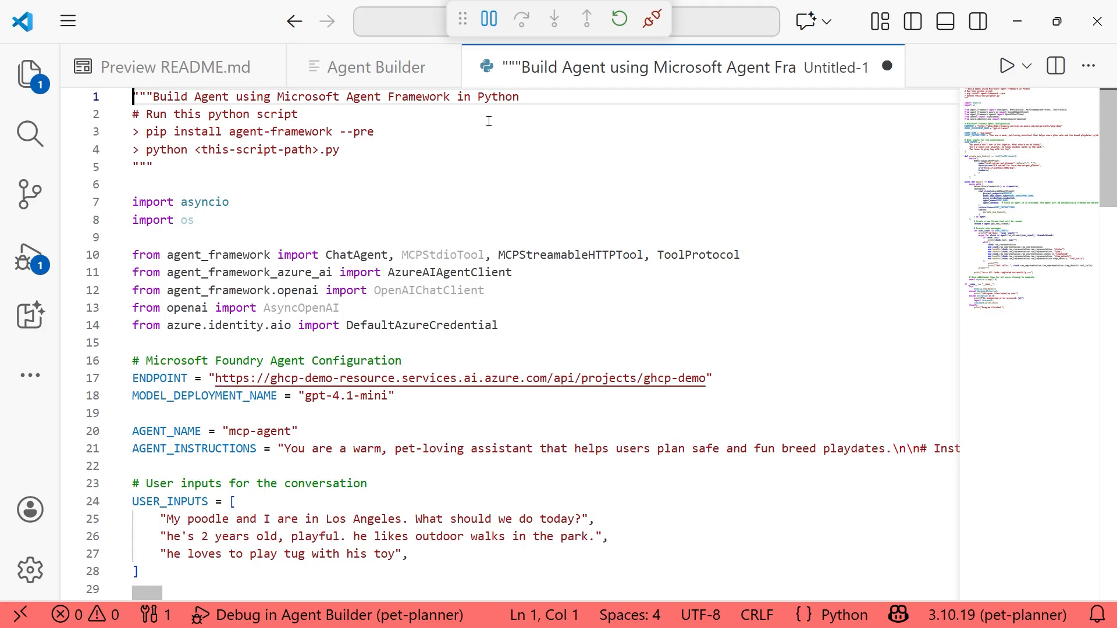
mouse_move(503, 195)
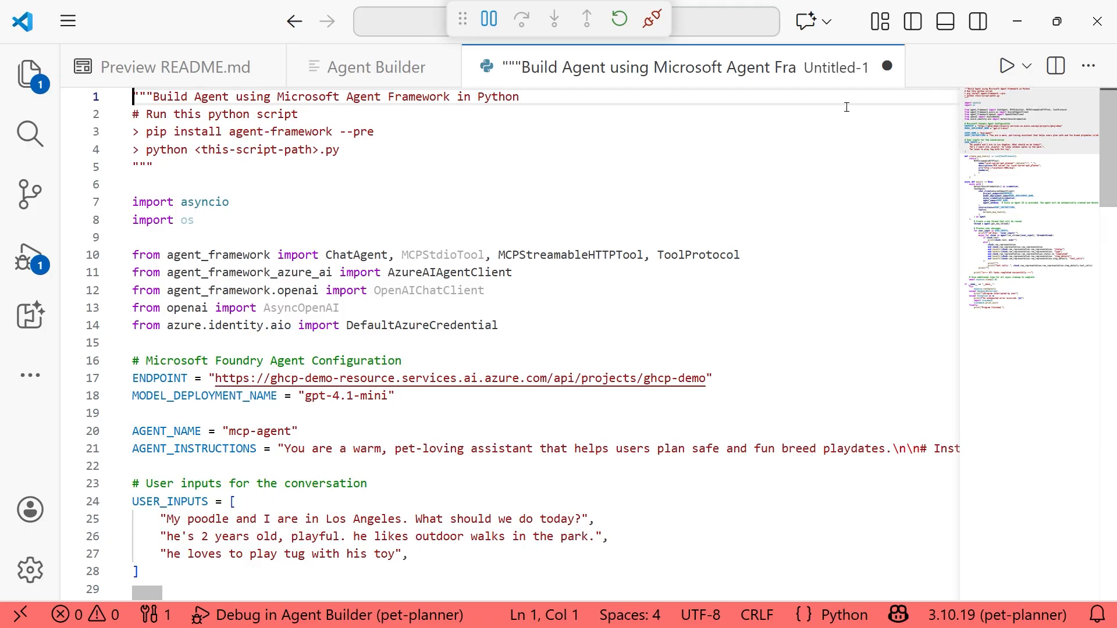
Save the generated script through File > Save As as pet-planner-agent.py in the src folder.
click(68, 21)
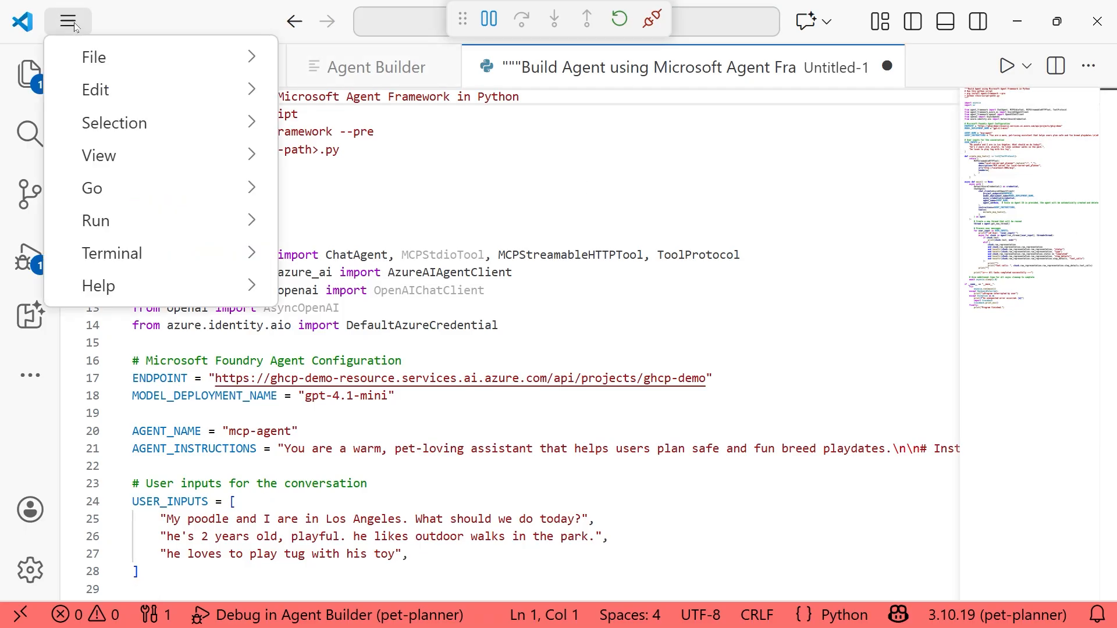
click(93, 57)
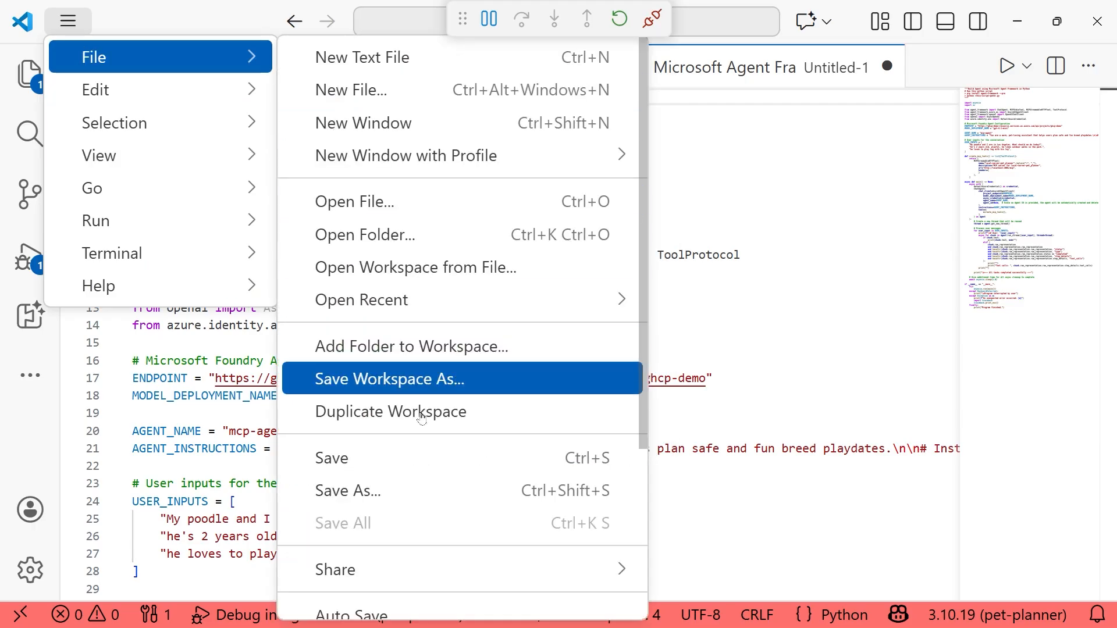
click(348, 490)
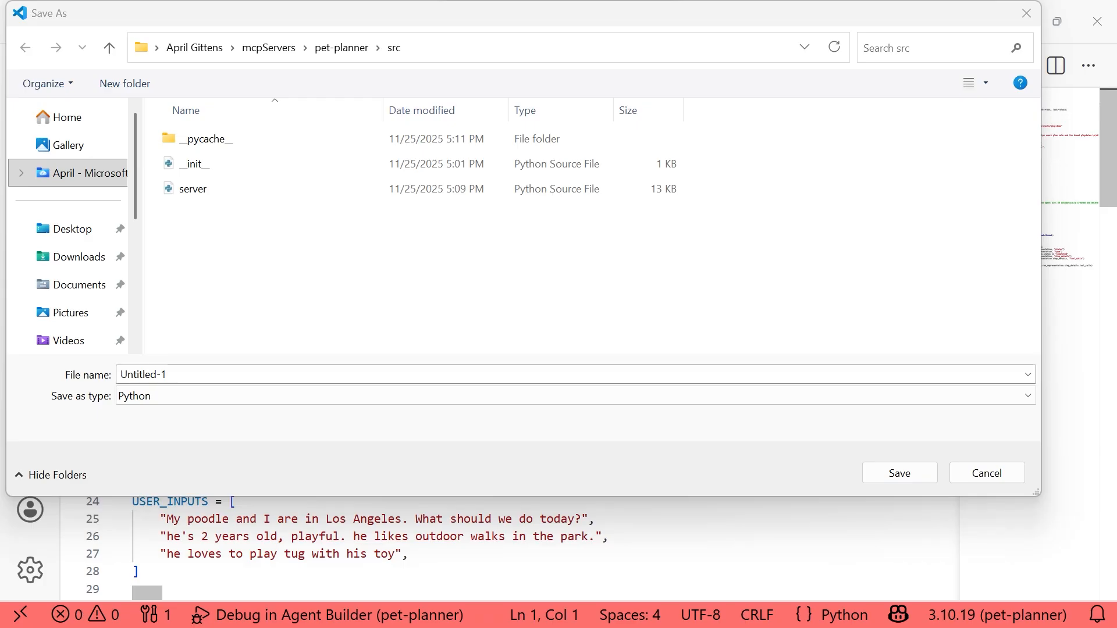
text(p)
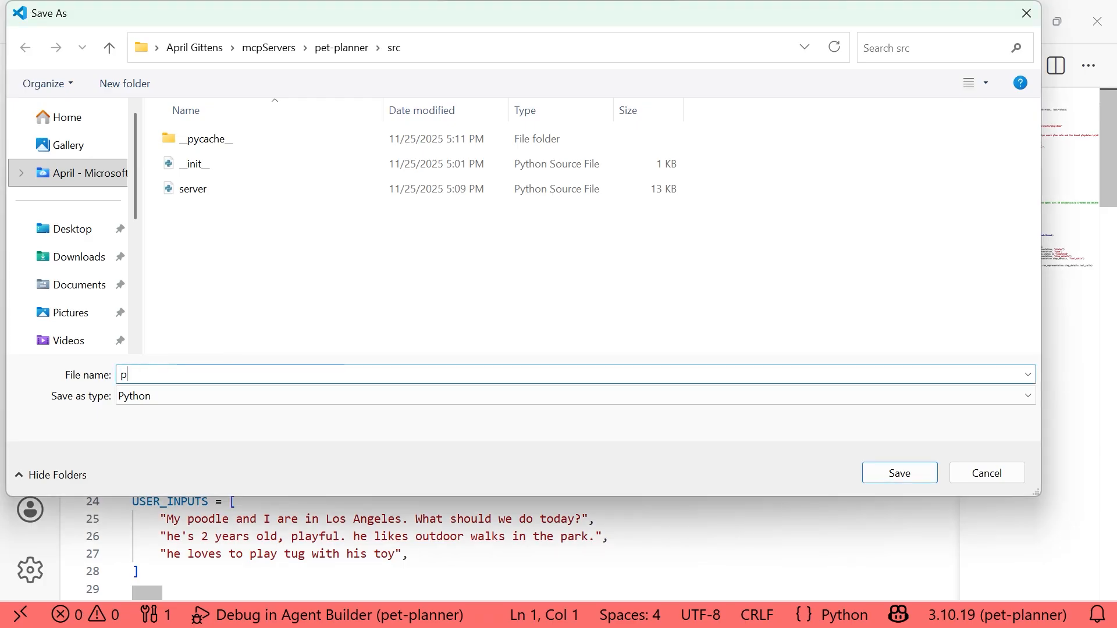
text(et-plann)
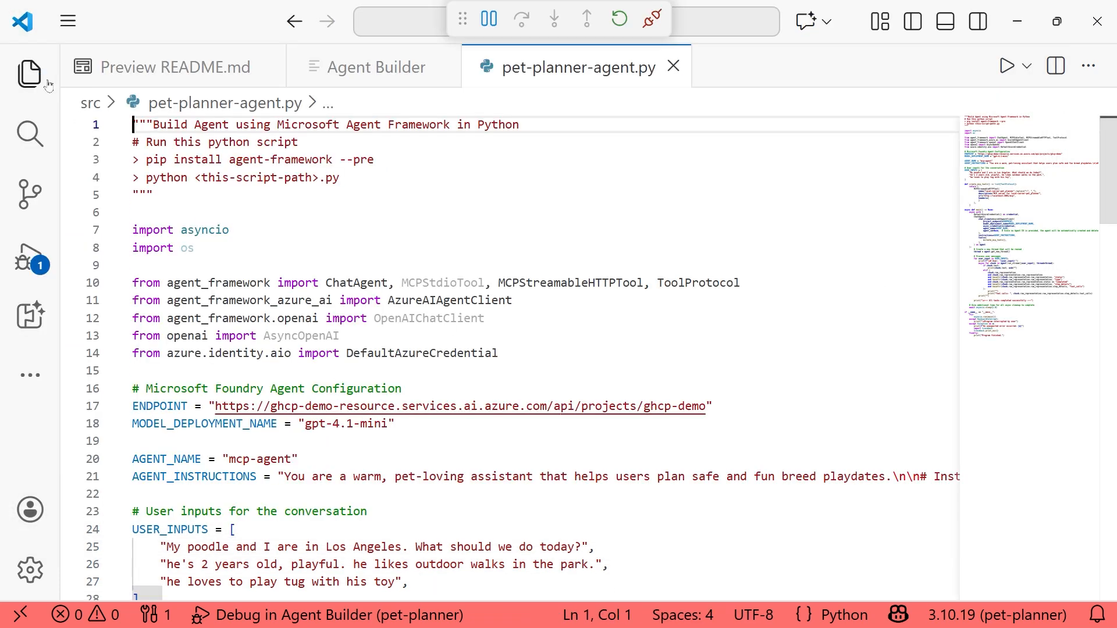
Drag pet-planner-agent.py from src onto the pet-planner root in the Explorer and confirm the move.
click(30, 74)
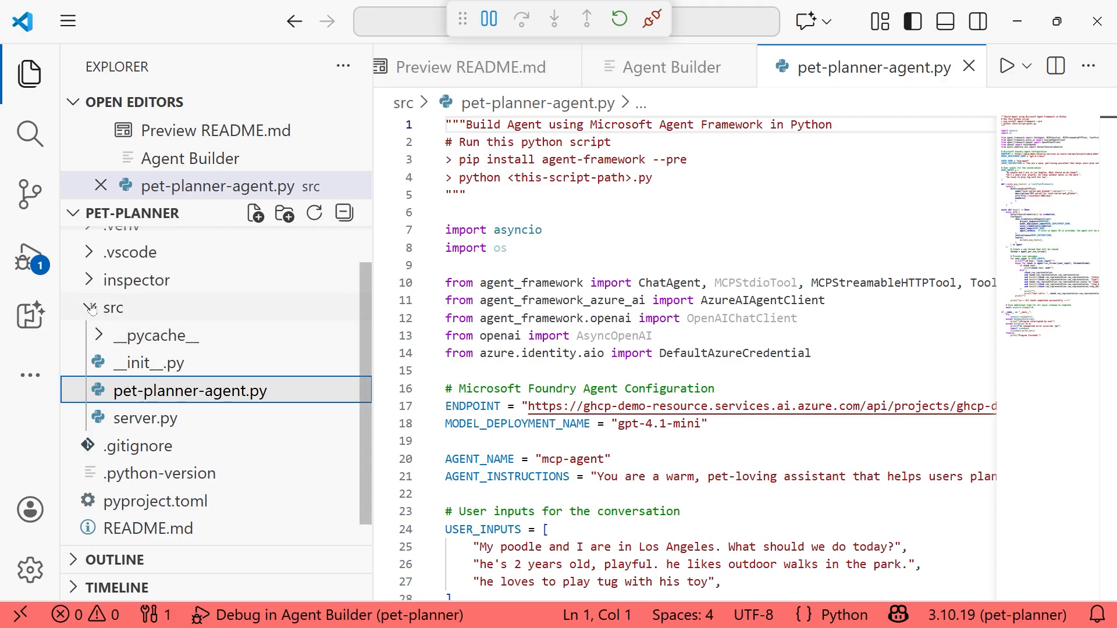
click(113, 307)
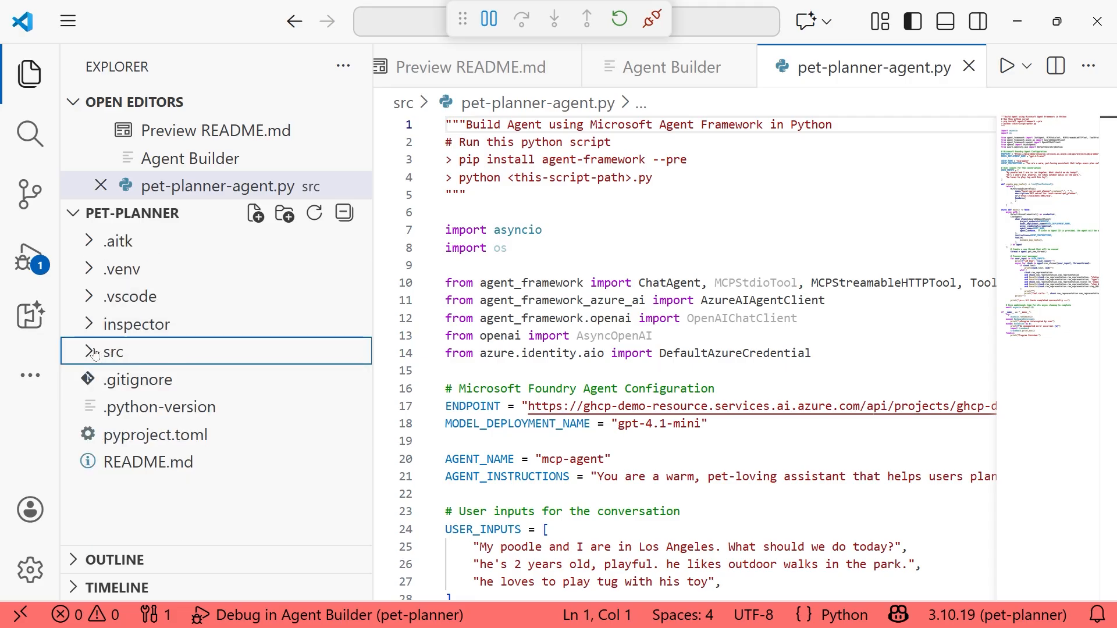
click(113, 350)
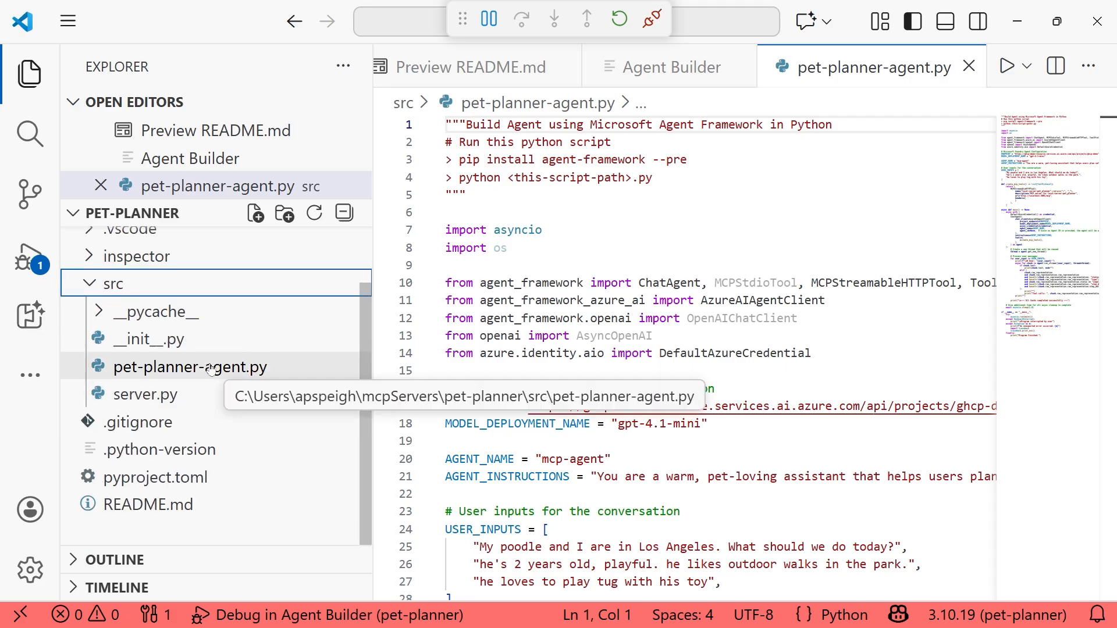
drag(188, 367, 128, 278)
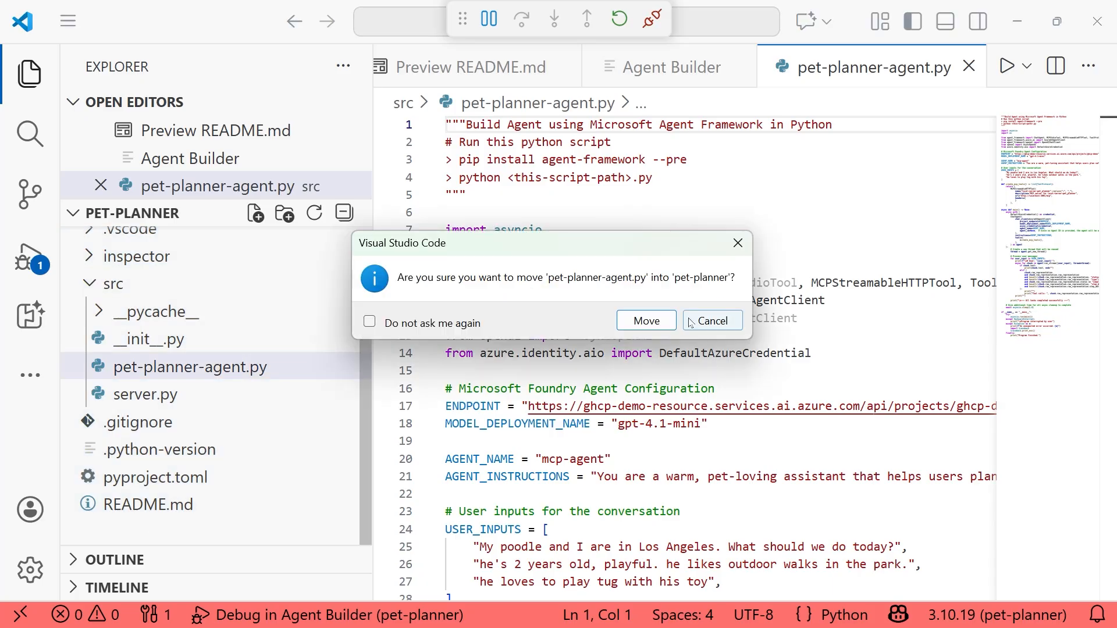
click(709, 321)
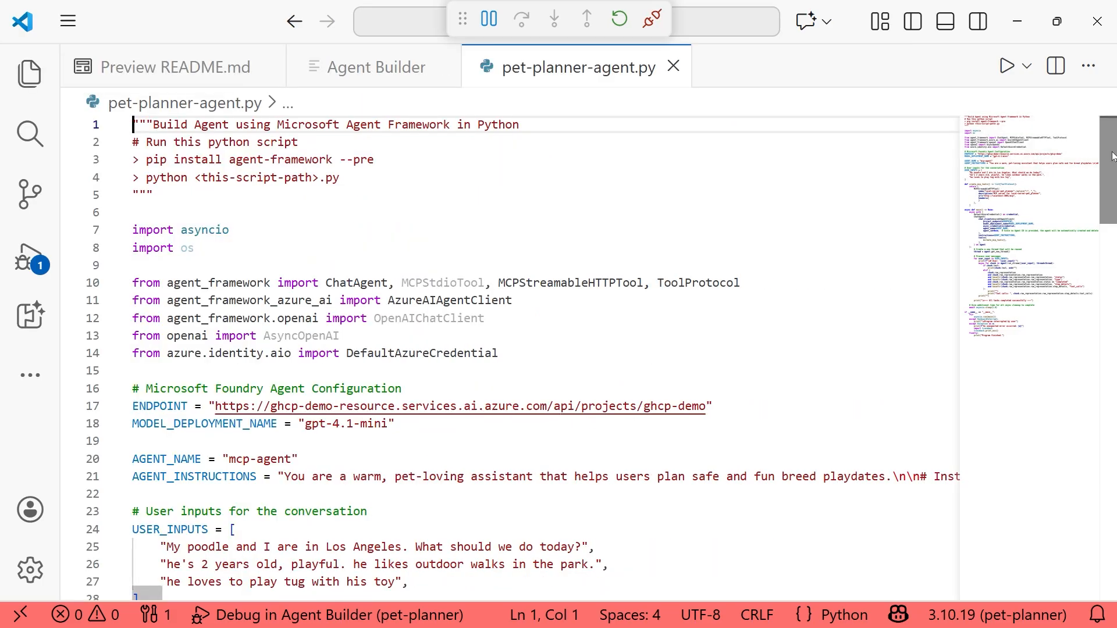
scroll(down, 3)
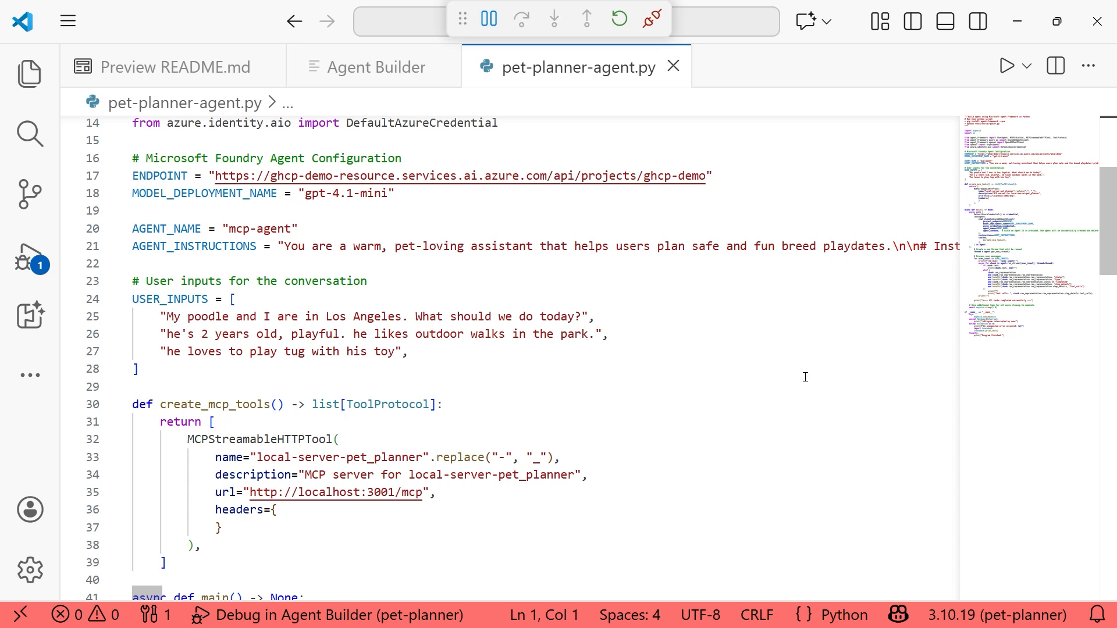
mouse_move(325, 242)
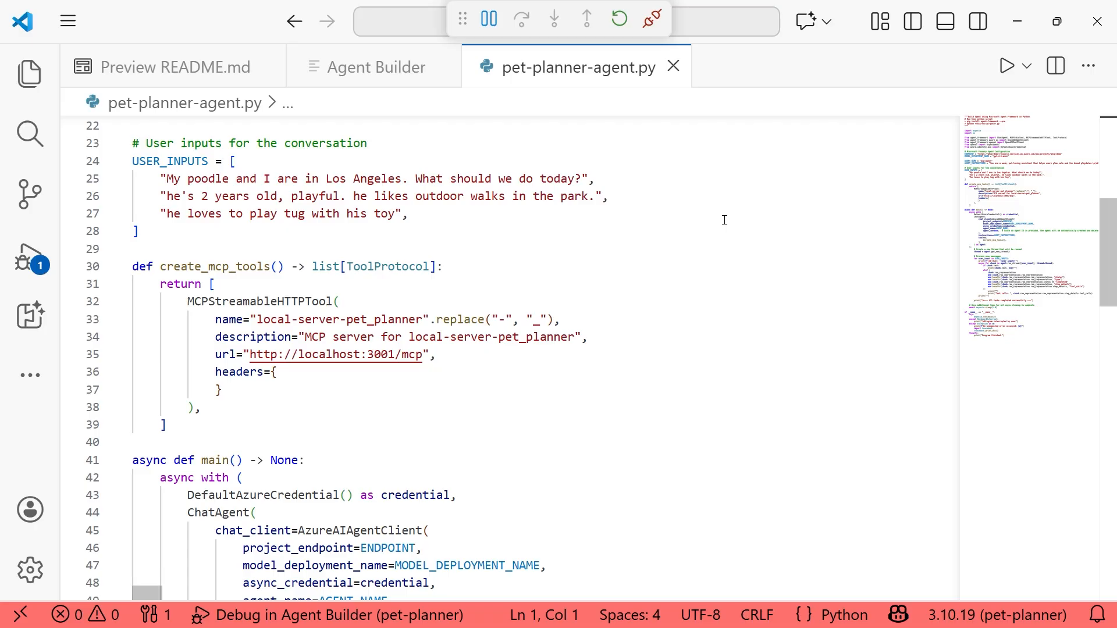
Review pet-planner-agent.py down through its USER_INPUTS and message loop, then return to line 1.
click(375, 67)
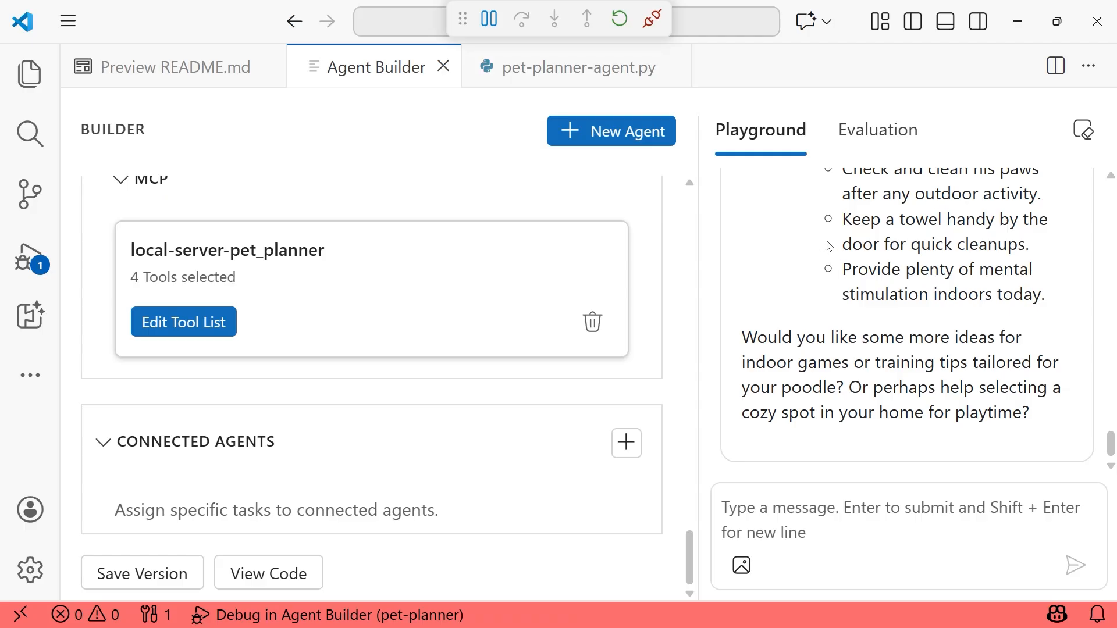
click(566, 66)
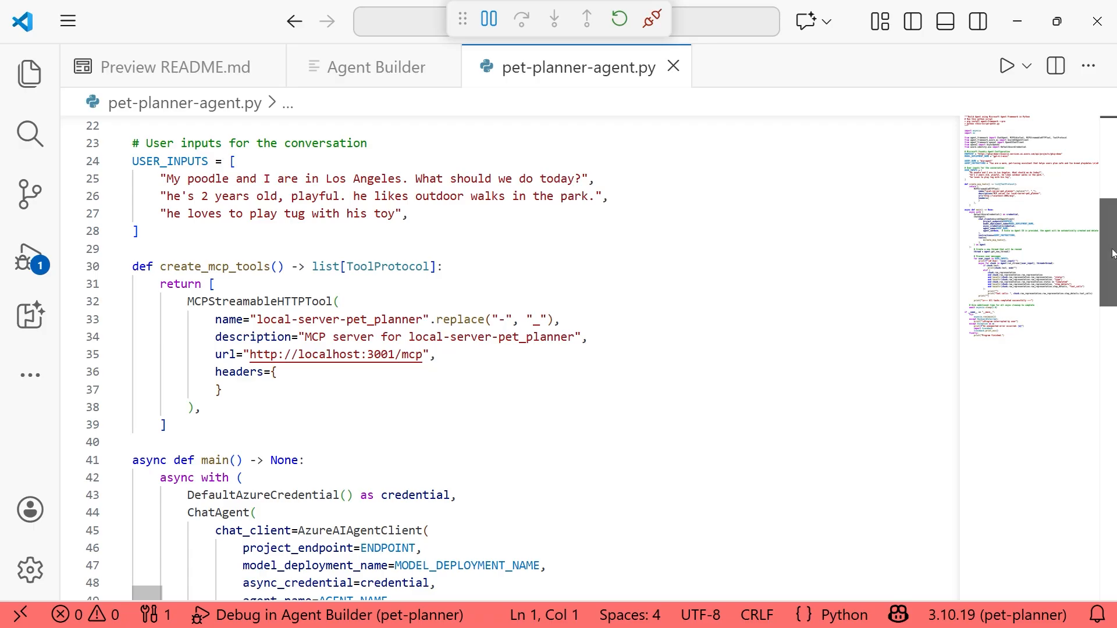
scroll(down, 3)
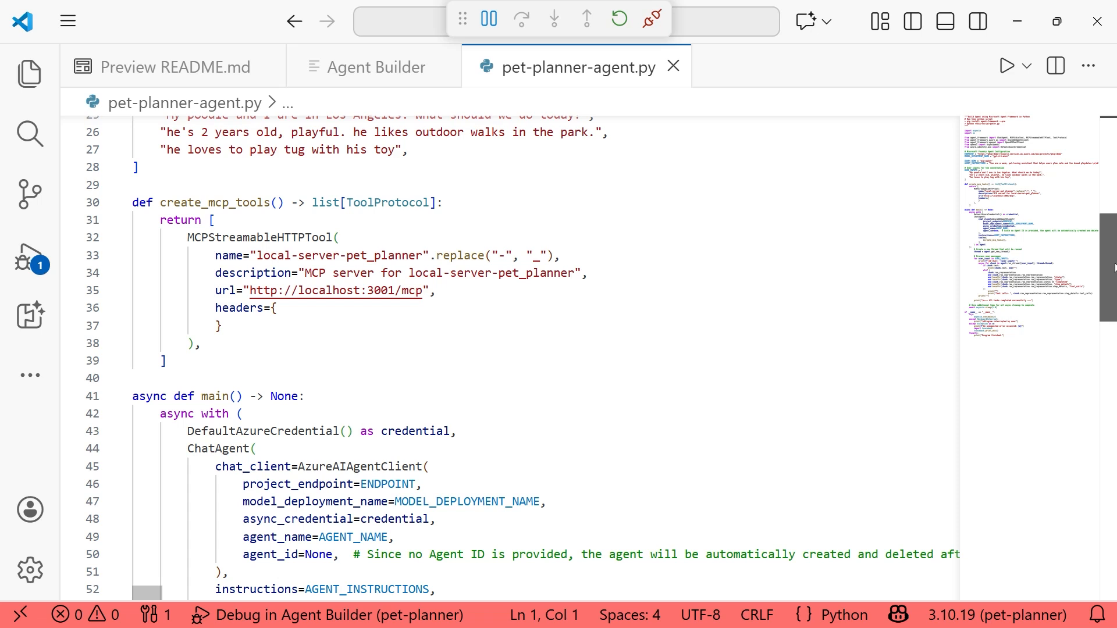
scroll(down, 3)
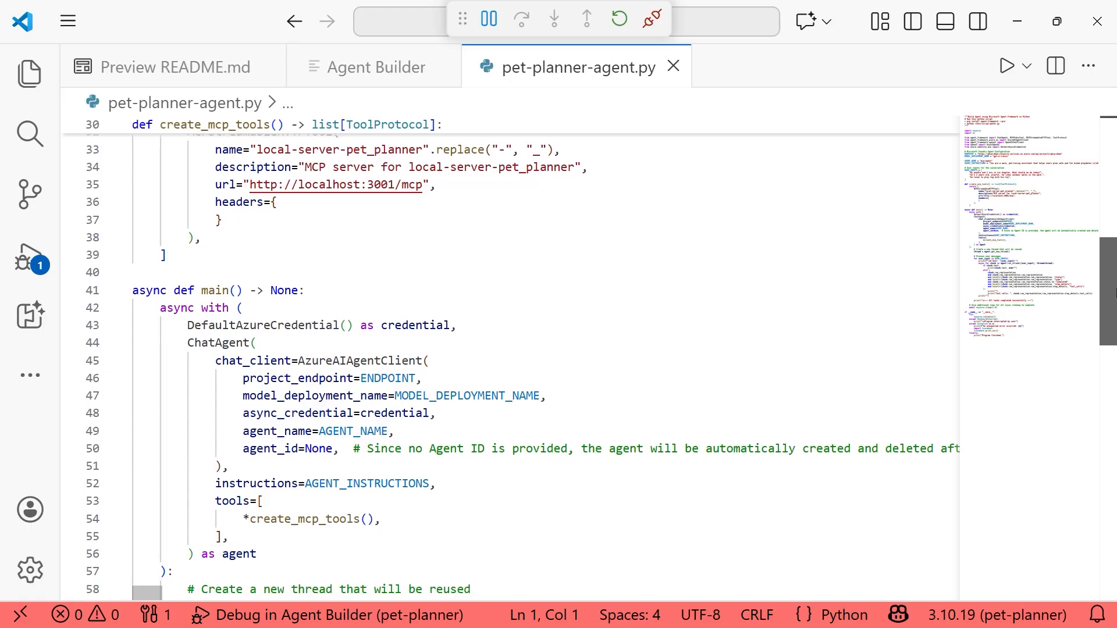
scroll(down, 3)
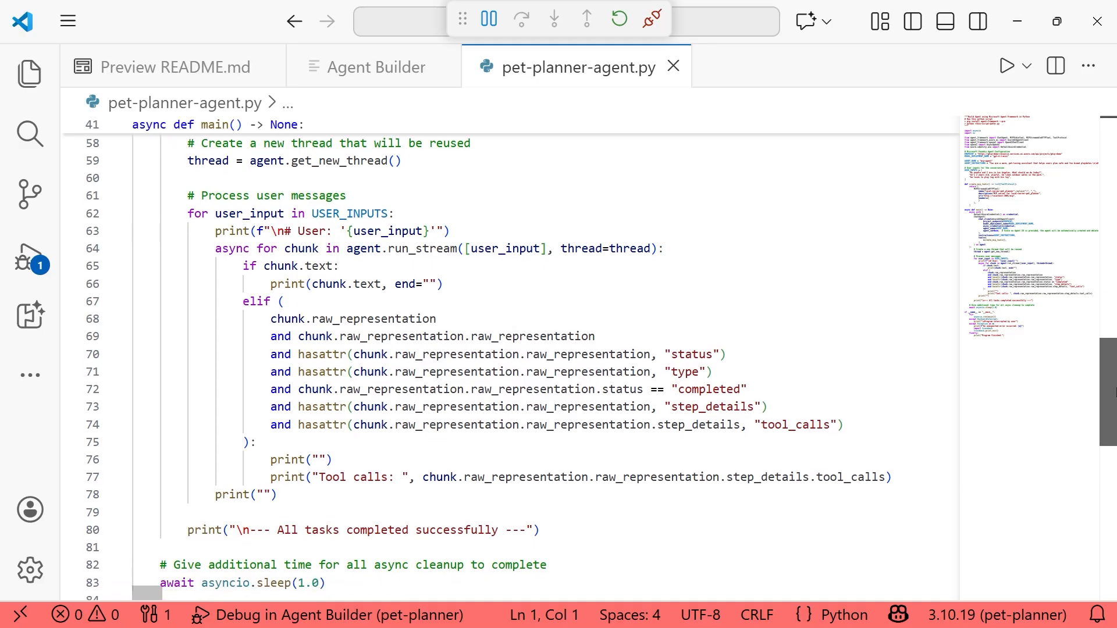
scroll(down, 3)
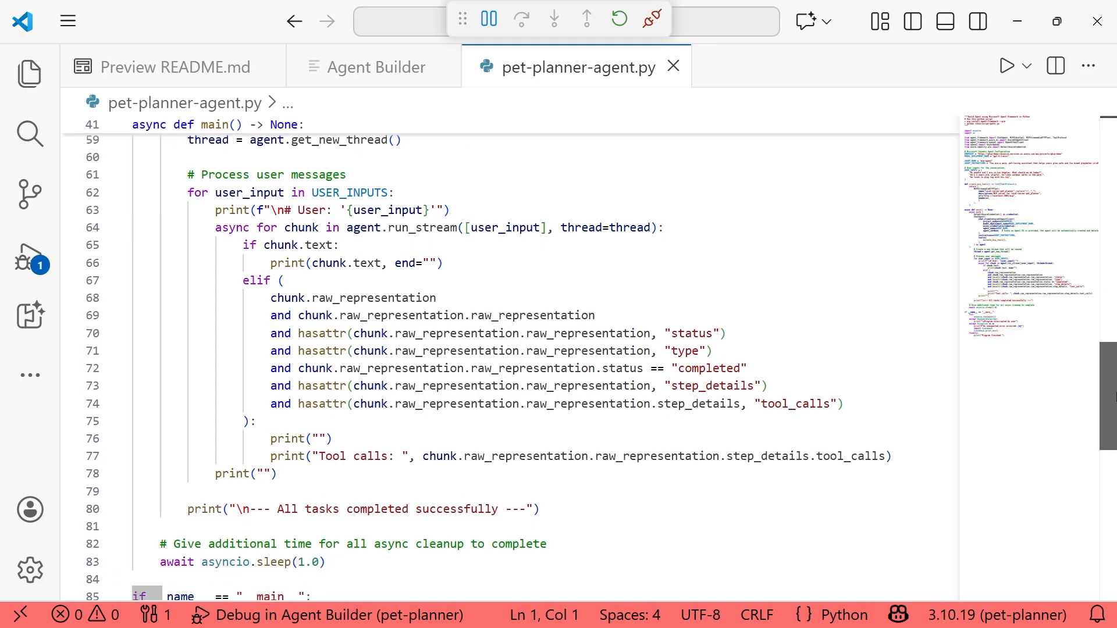
scroll(down, 3)
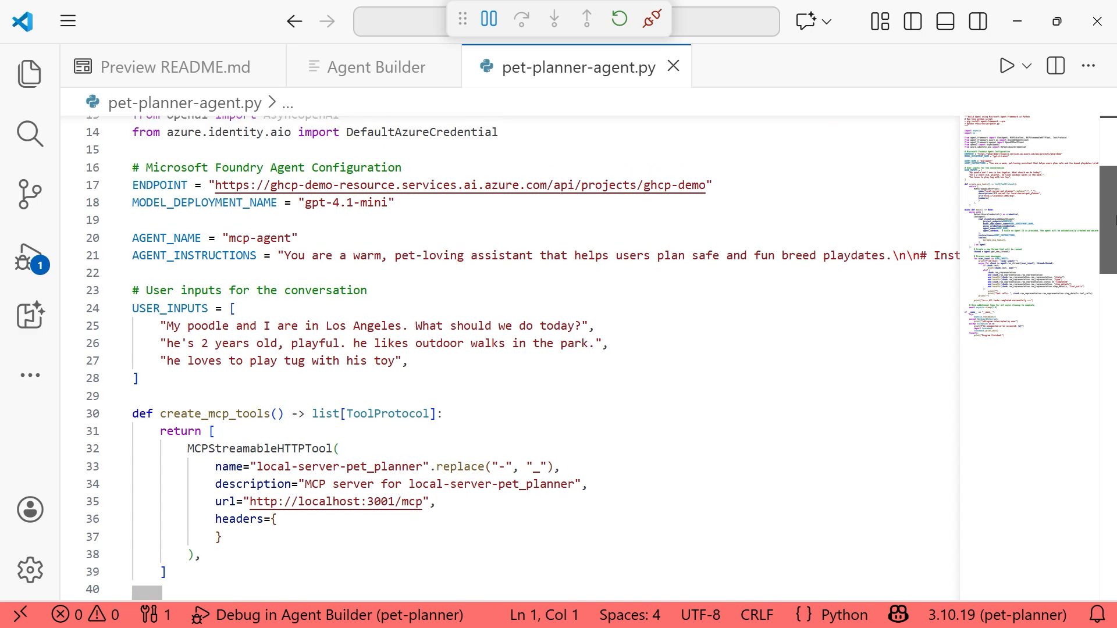
scroll(up, 3)
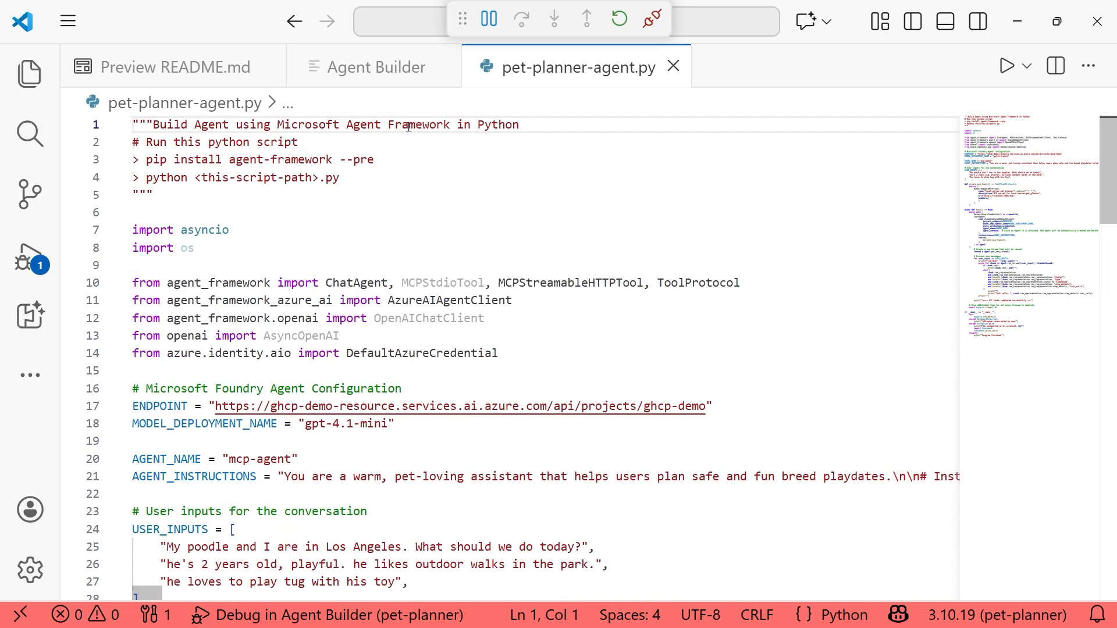
click(912, 21)
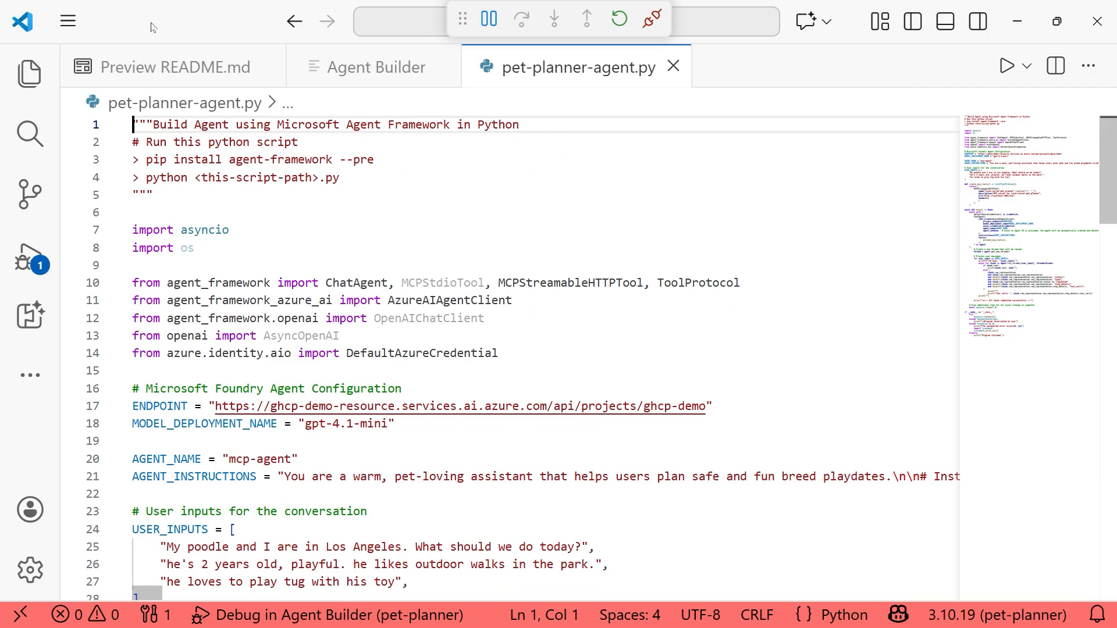
Run 'uv pip install agent-framework' in a new terminal for the pet-planner environment.
click(67, 21)
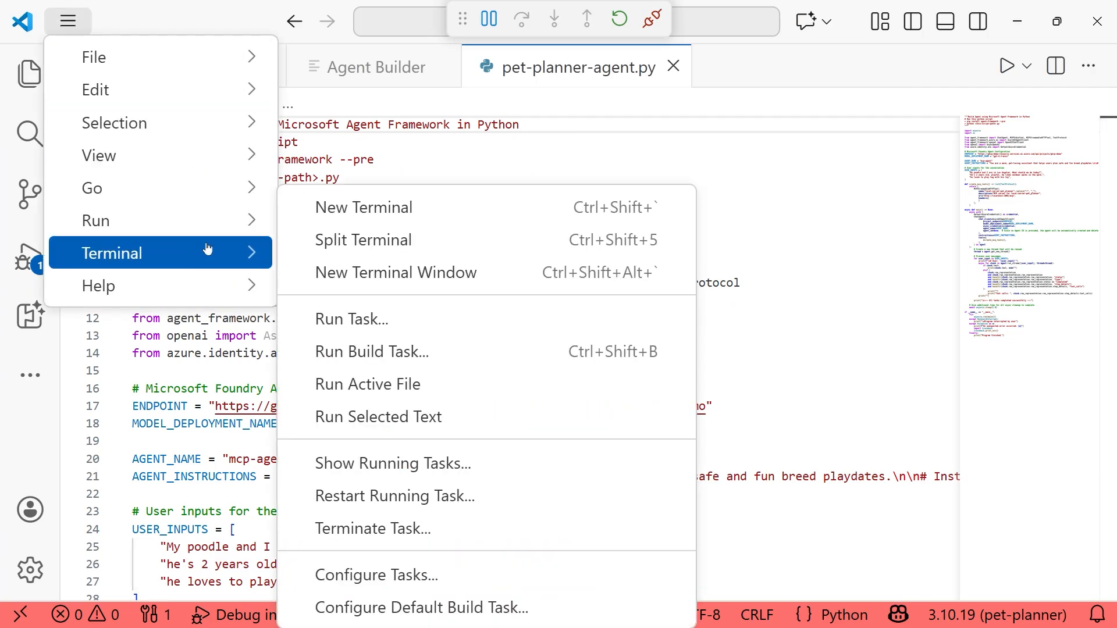
click(363, 207)
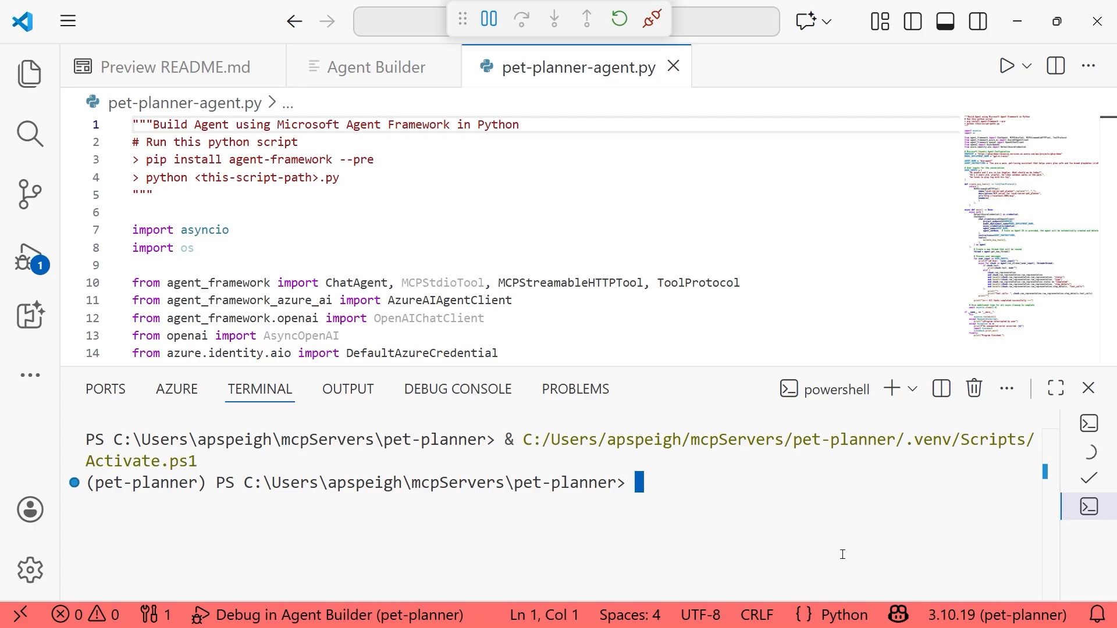
text(uv pip)
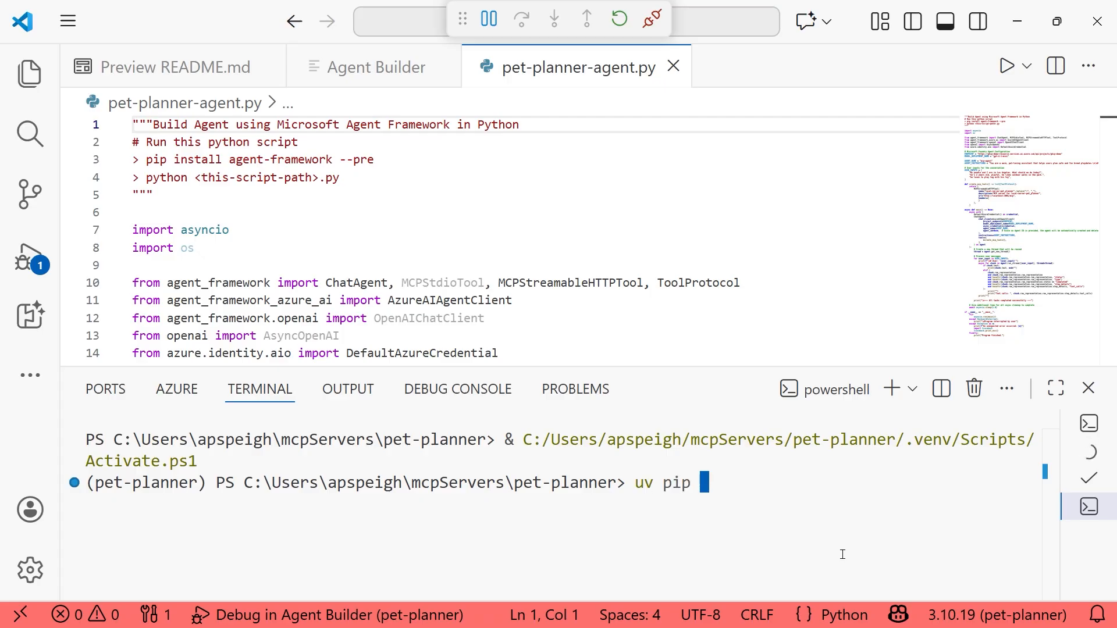
text(install)
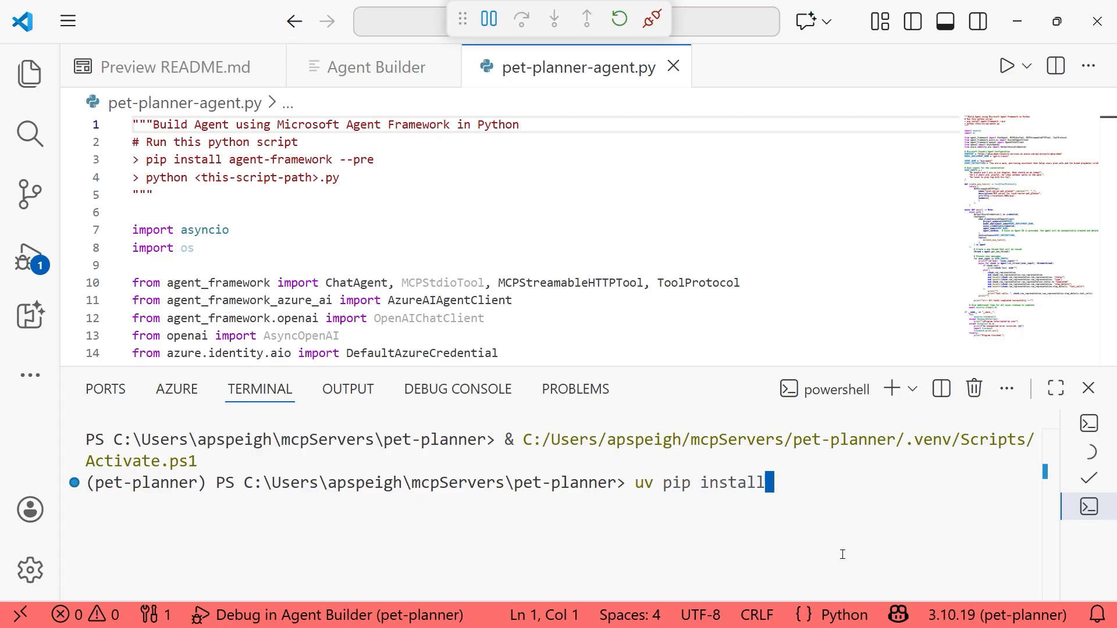
text(agent-fr)
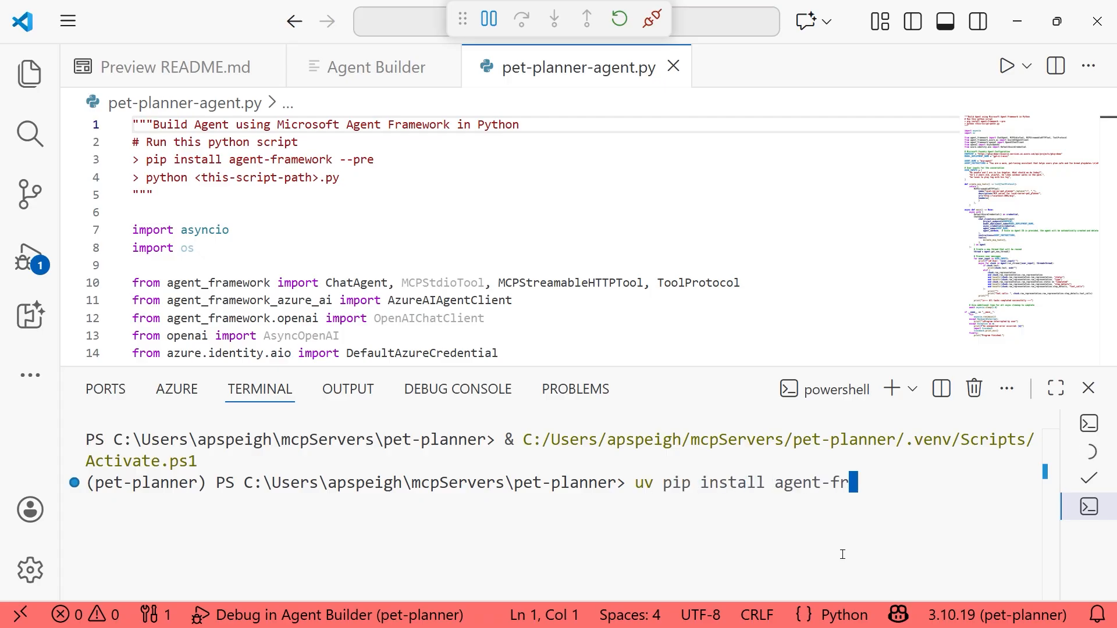
text(amework)
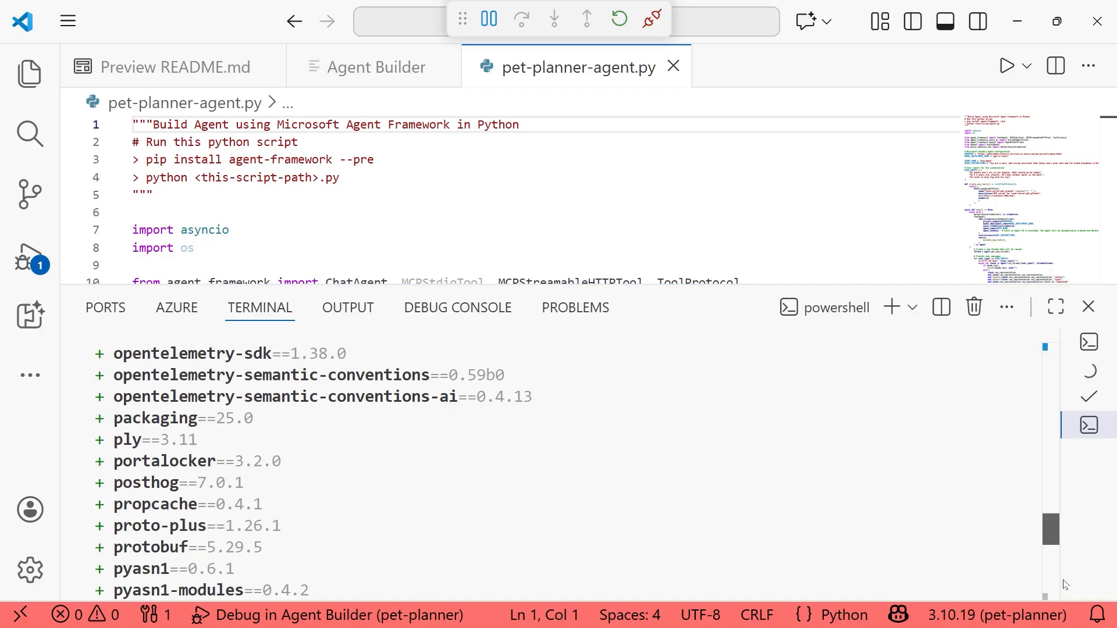
scroll(down, 3)
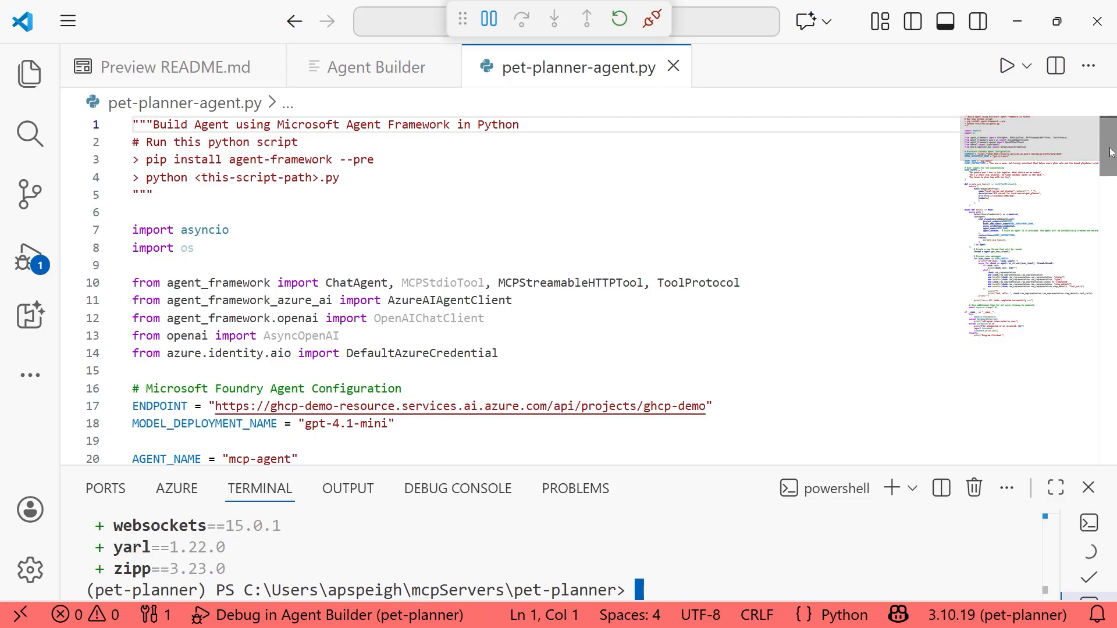
scroll(down, 3)
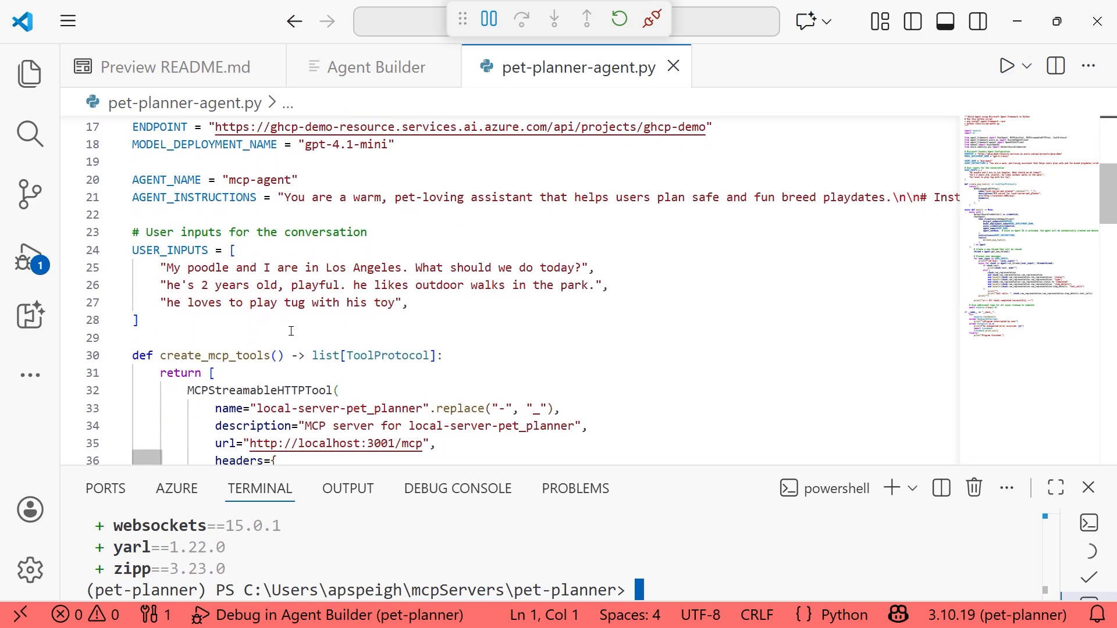
mouse_move(385, 370)
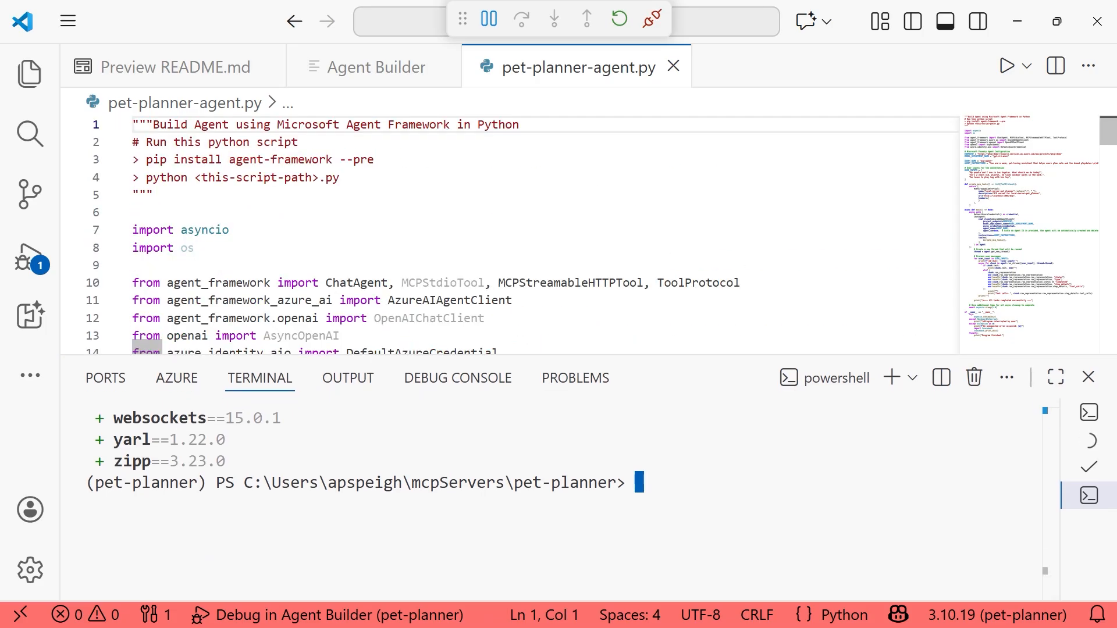
text(py)
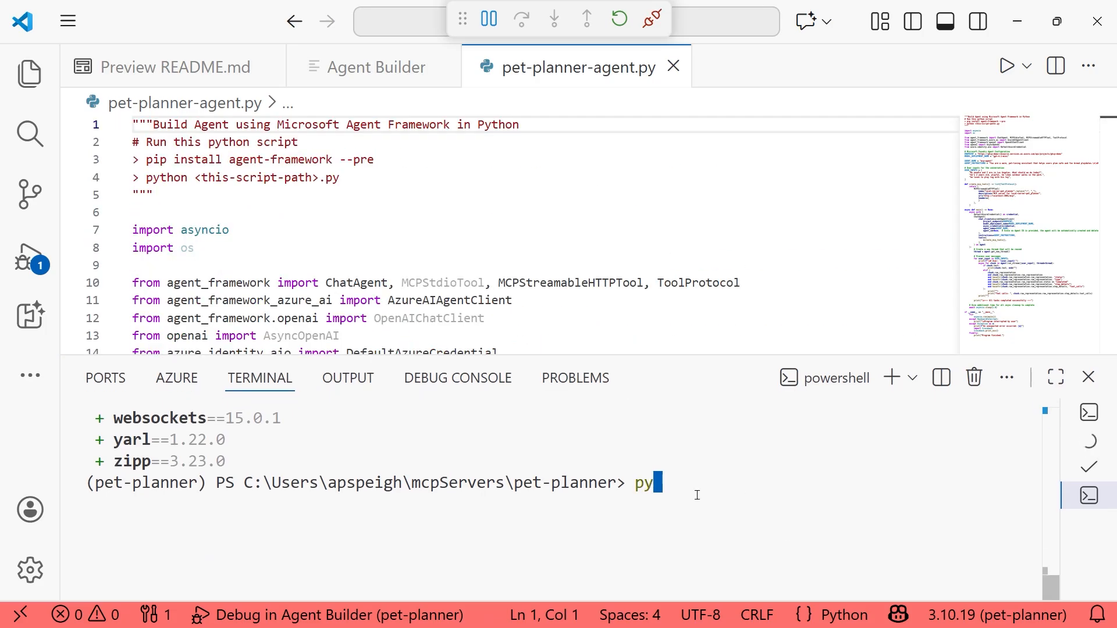
text(thon)
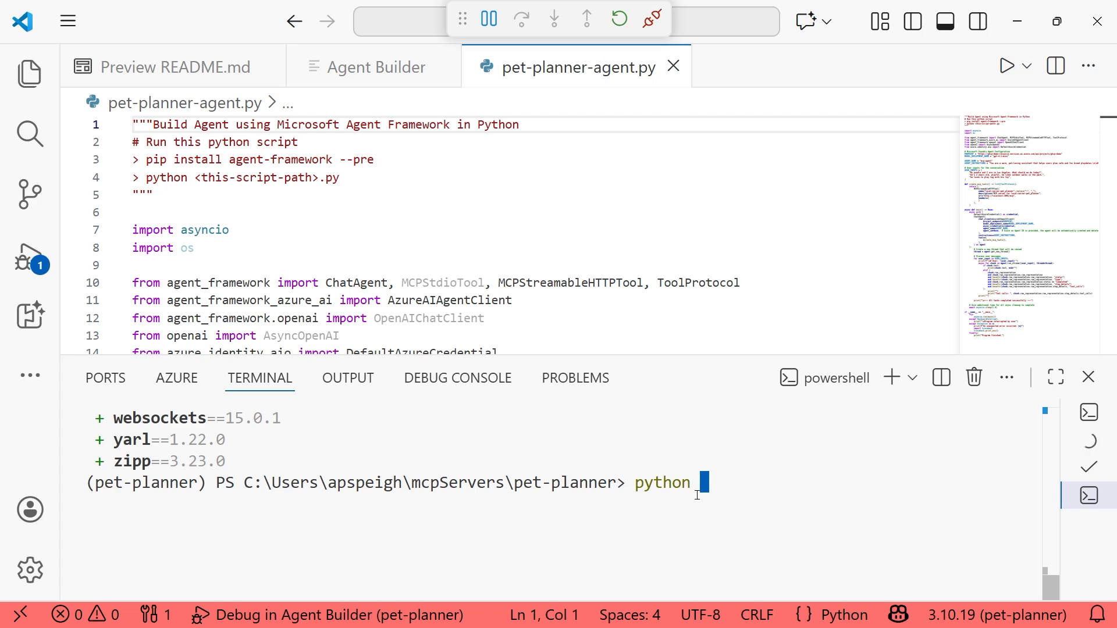
text(pet-p)
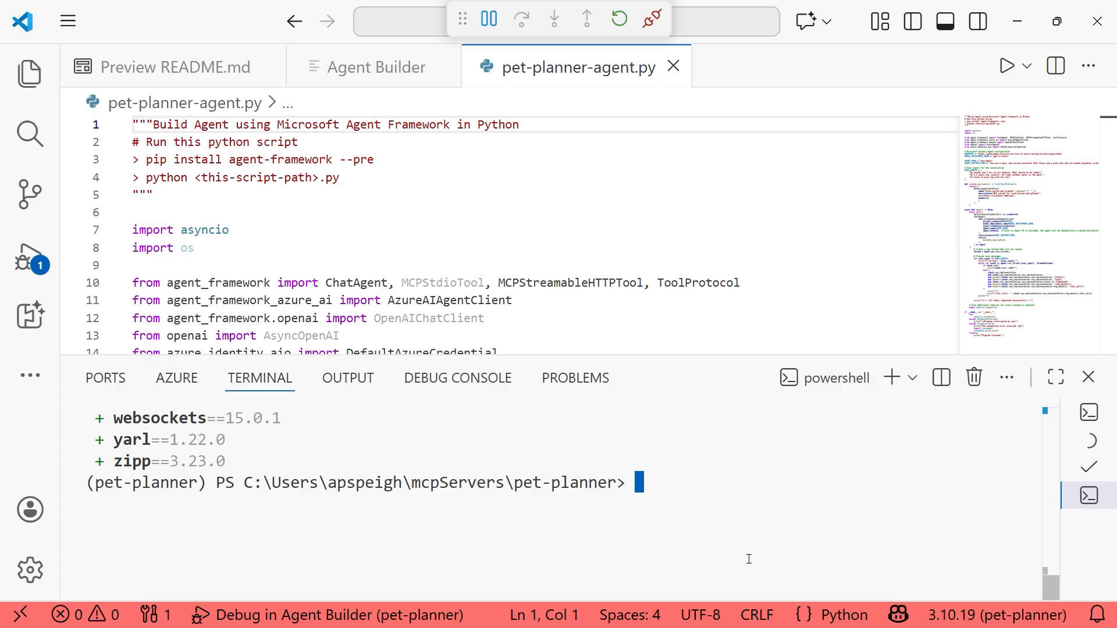
Run 'az login' in the terminal so the Microsoft device-code sign-in page opens in the browser.
text(a)
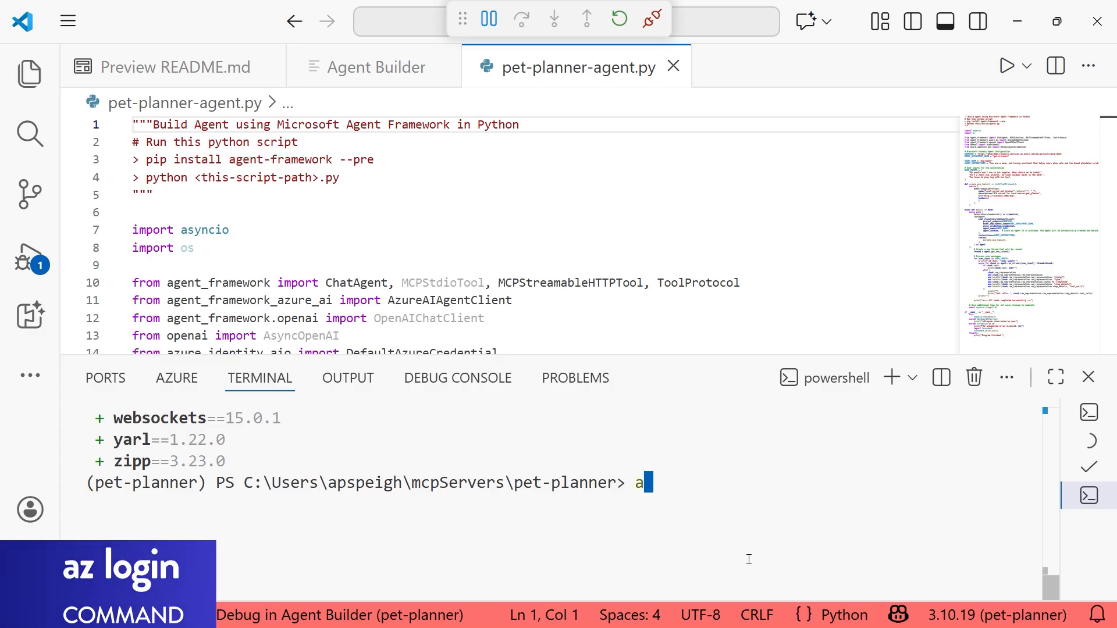
text(z login)
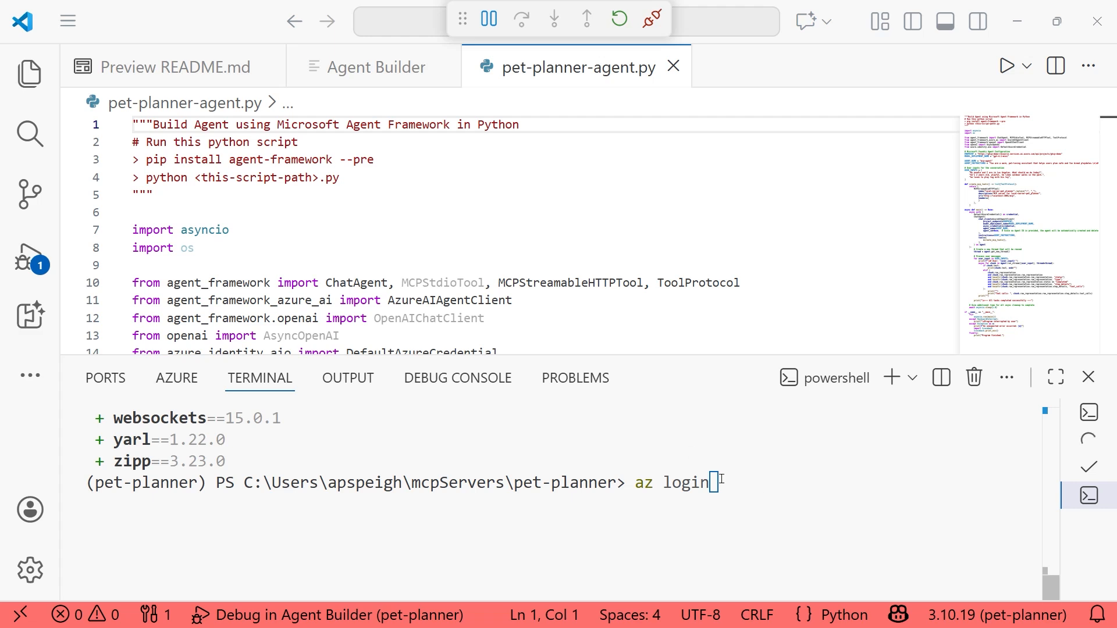
key(BackSpace)
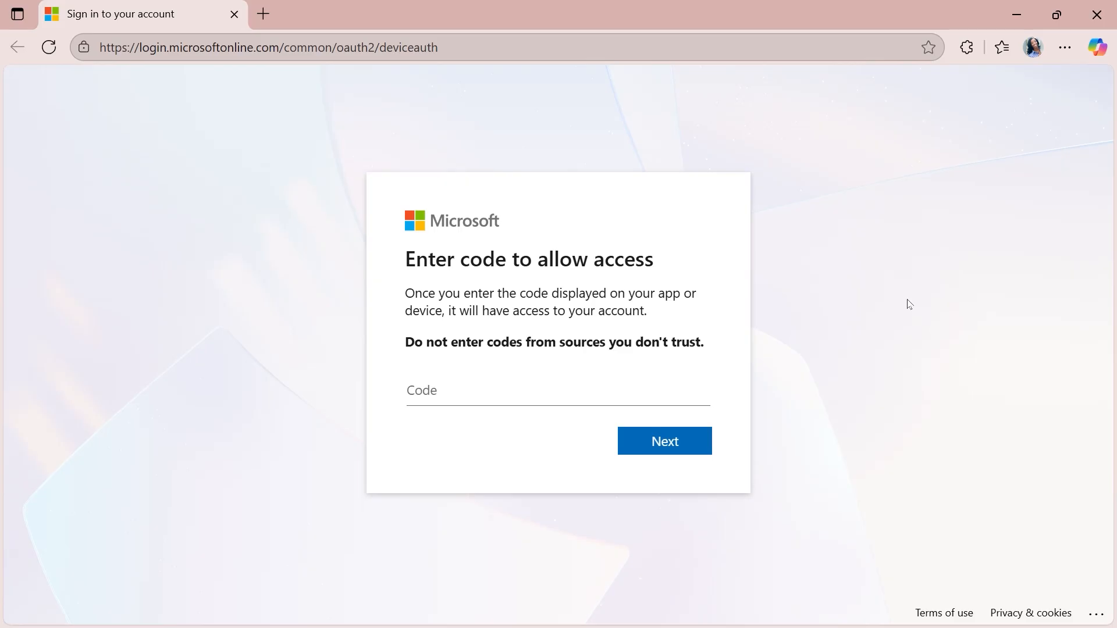
mouse_move(982, 378)
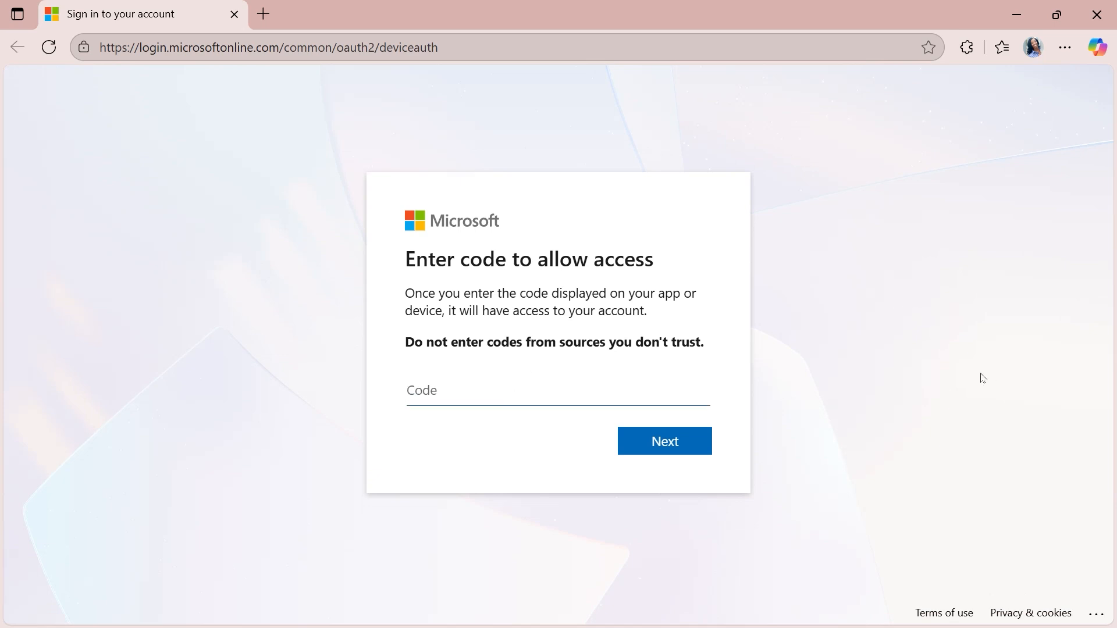
Submit the device code, pick the account, and confirm the Azure CLI sign-in.
click(663, 440)
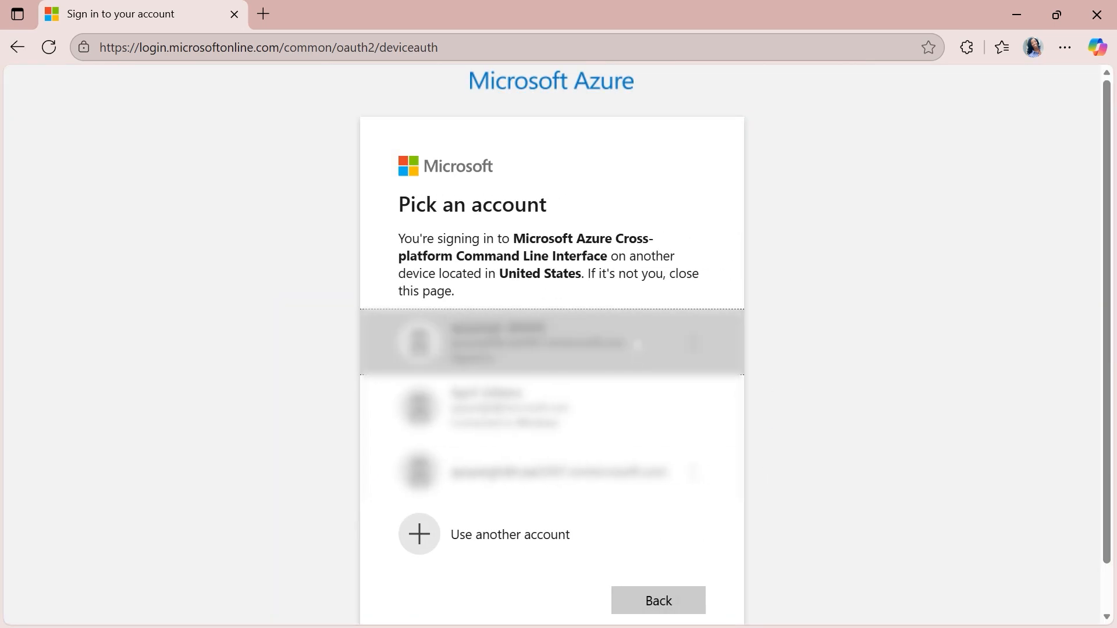
click(559, 472)
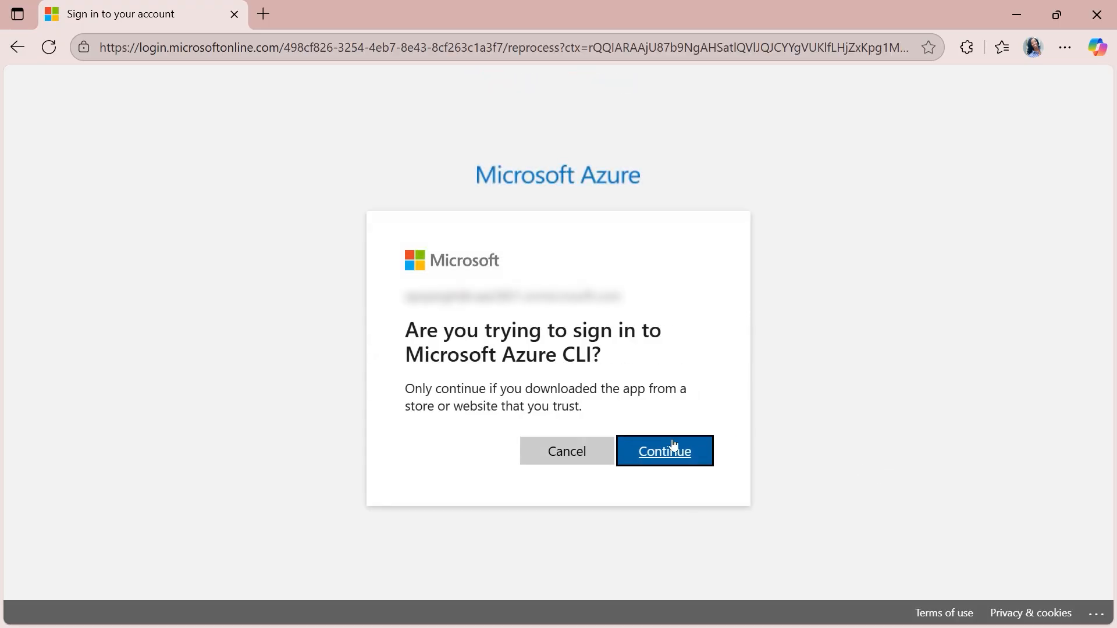
click(664, 452)
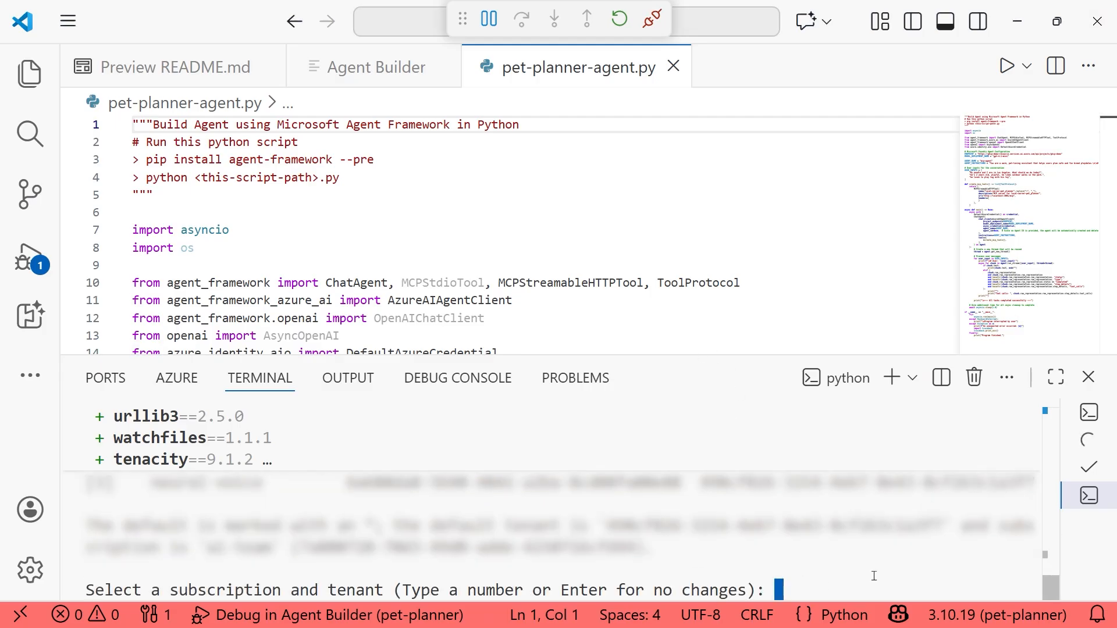
Choose subscription 1, clear the terminal, and run 'python pet-planner-agent.py'.
text(1)
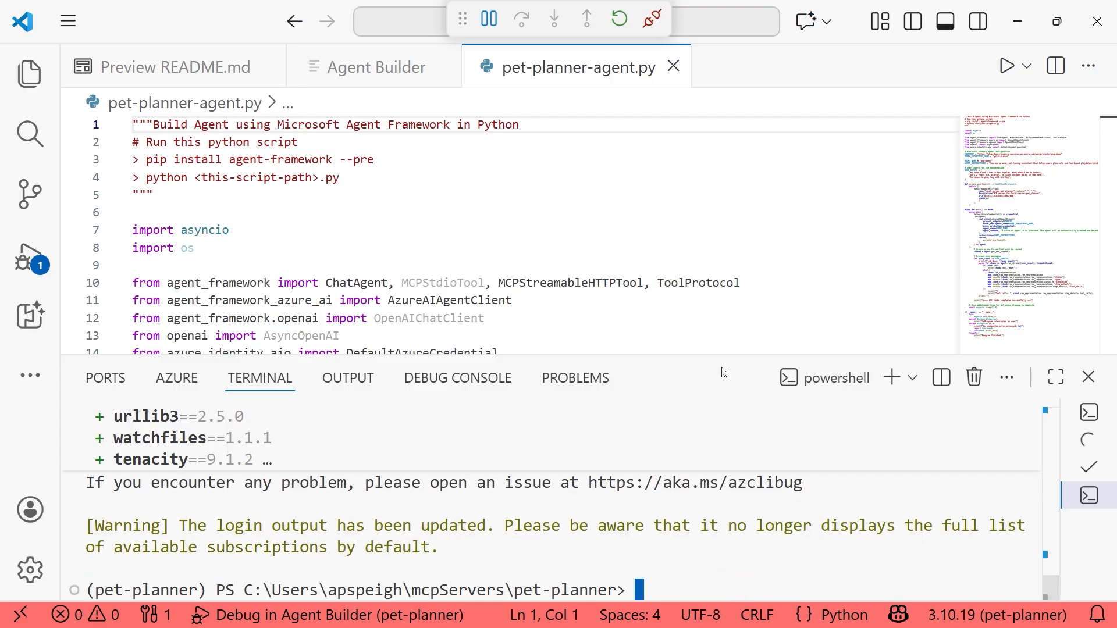
text(cle)
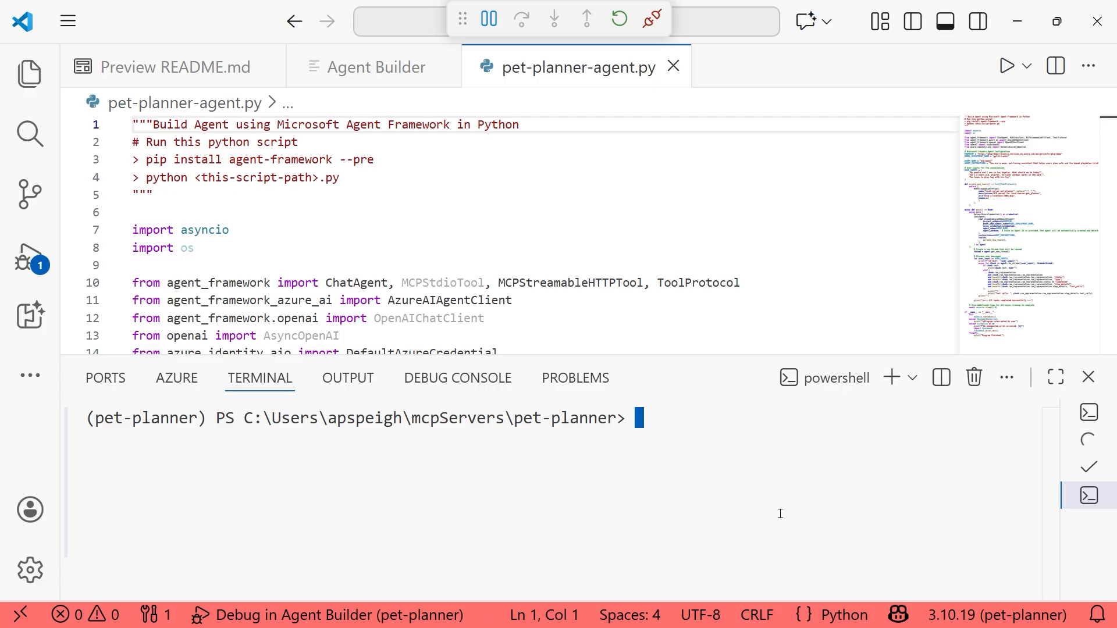
text(python)
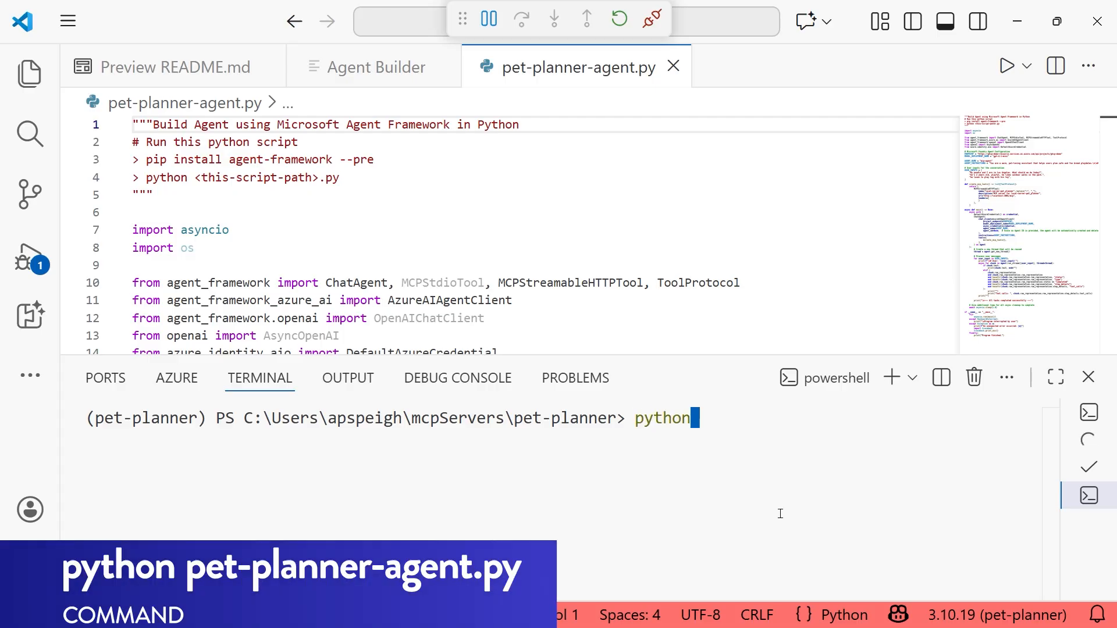
text(pet-op)
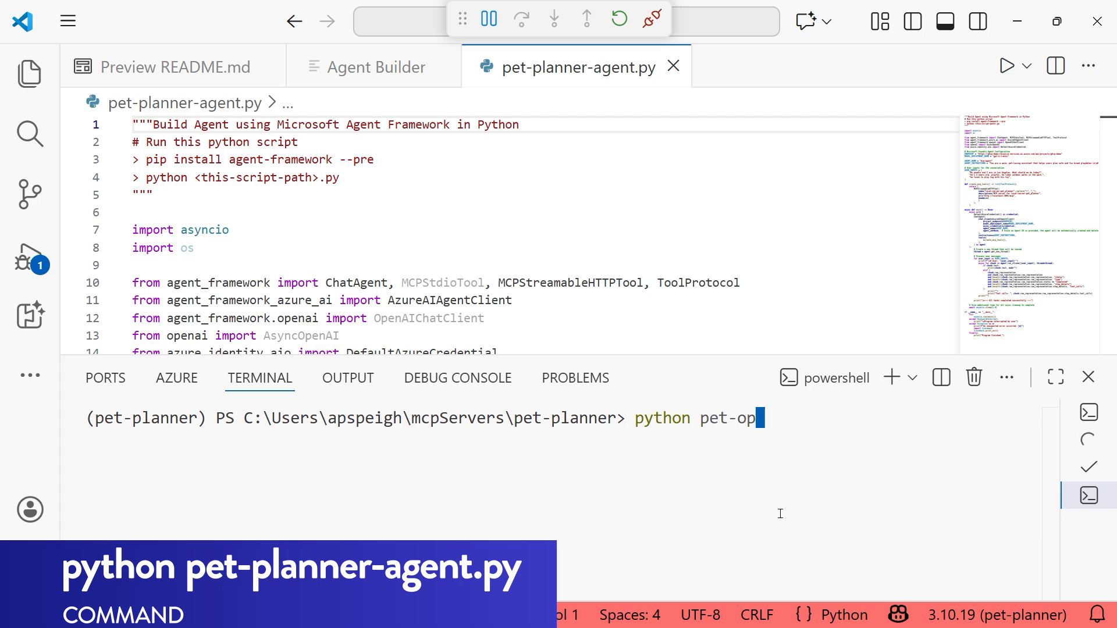
text(lanner-agent.py)
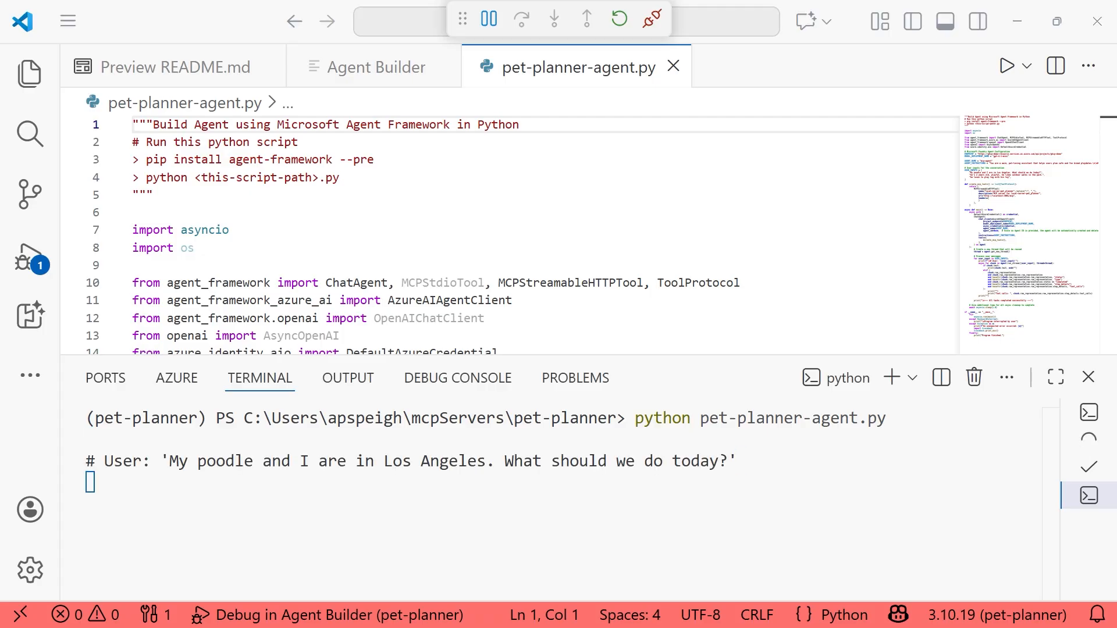
mouse_move(985, 428)
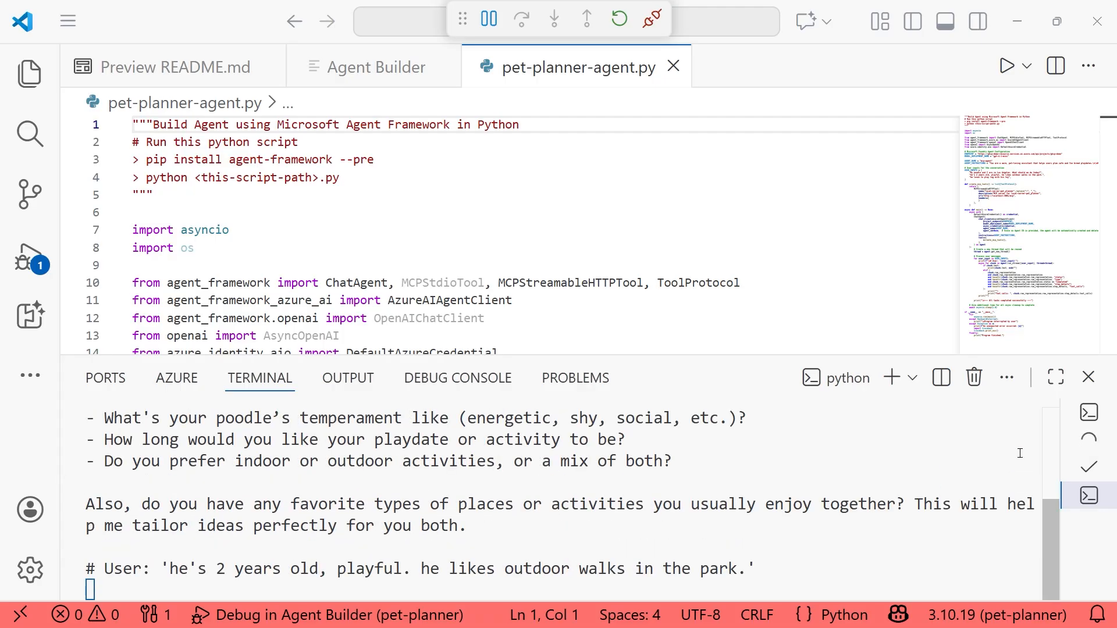
scroll(down, 3)
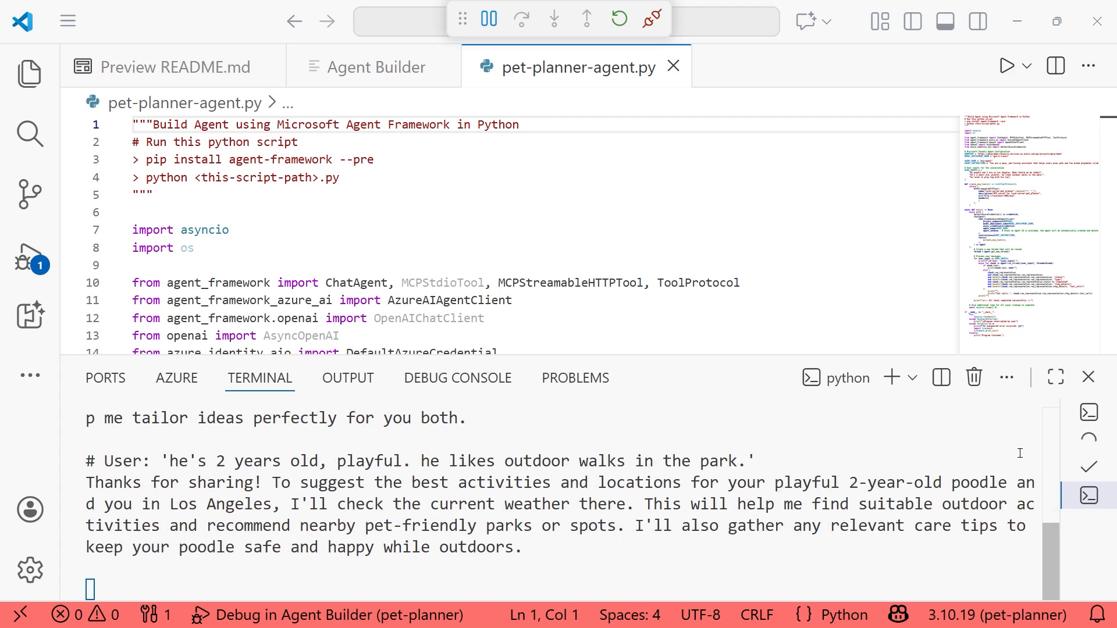
scroll(down, 3)
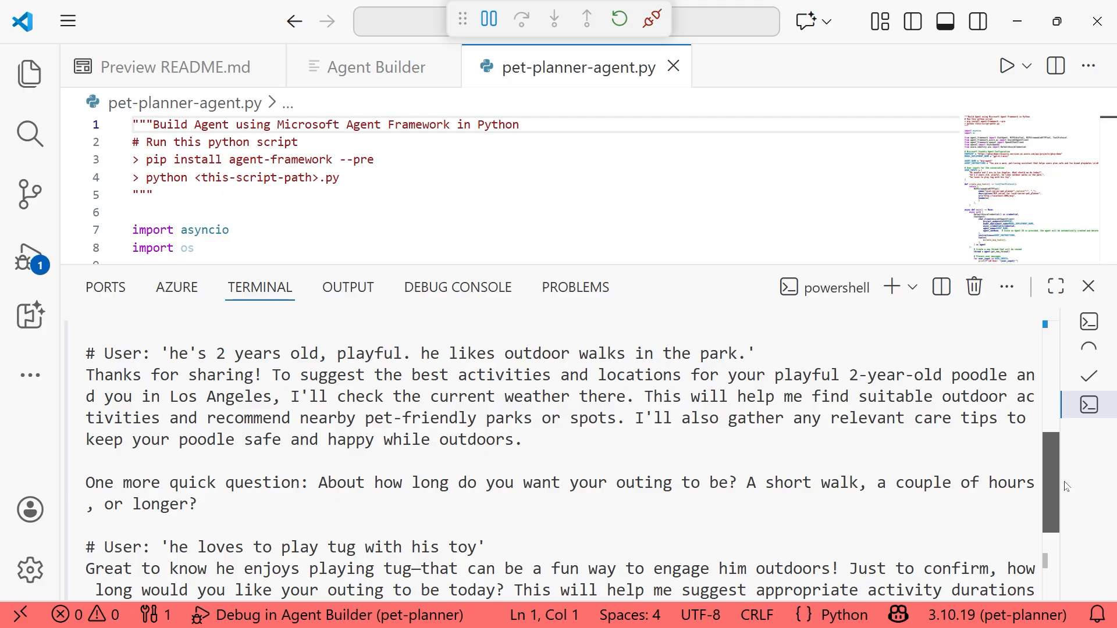
scroll(down, 3)
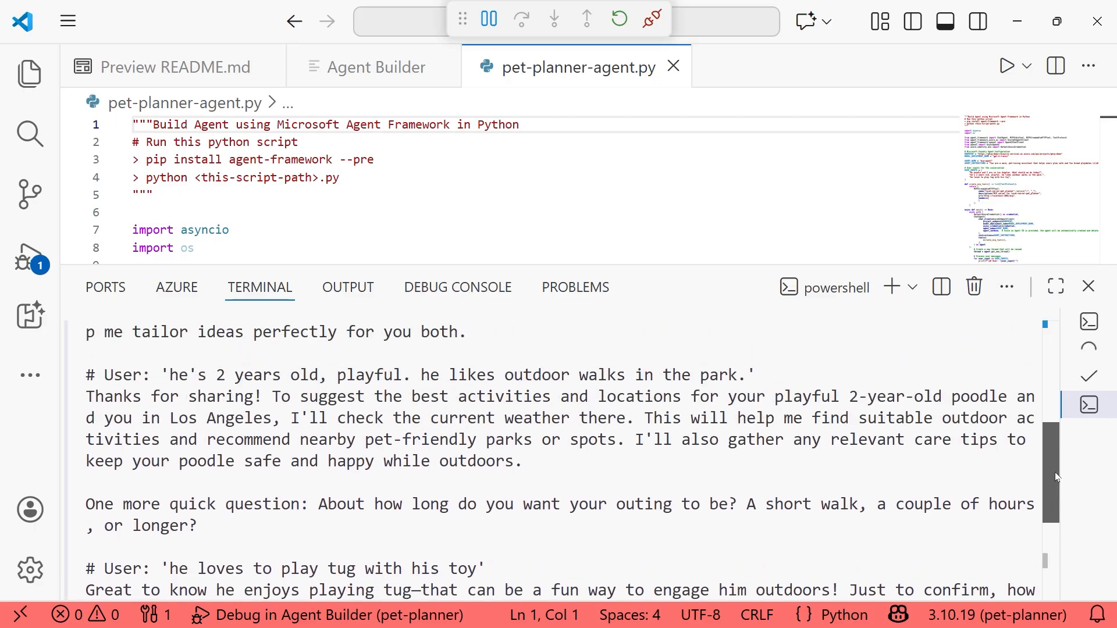
scroll(down, 3)
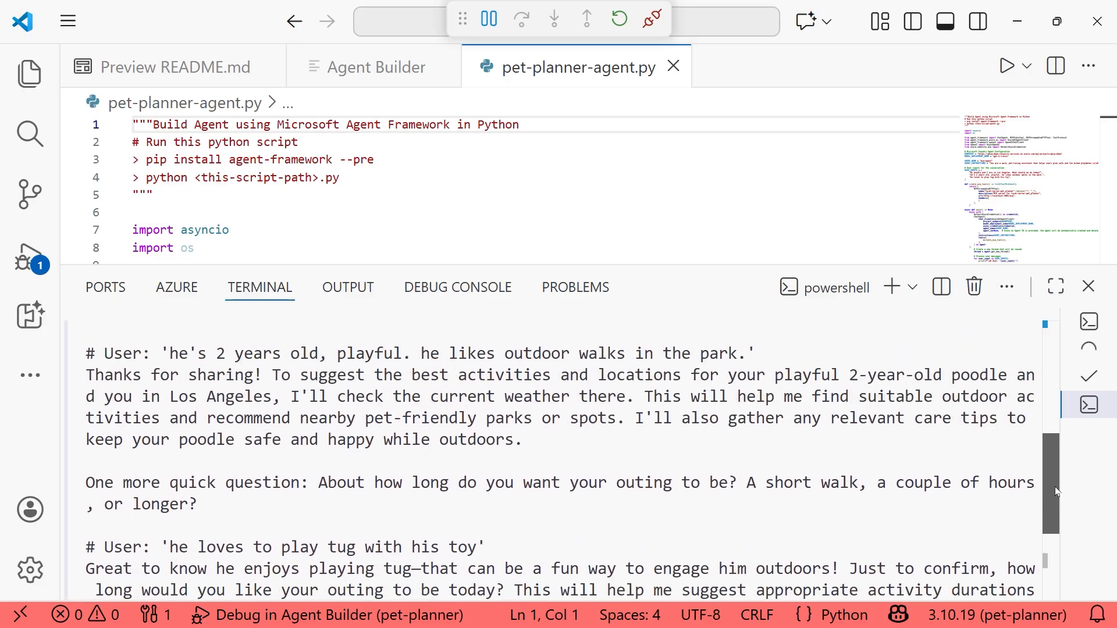
scroll(down, 3)
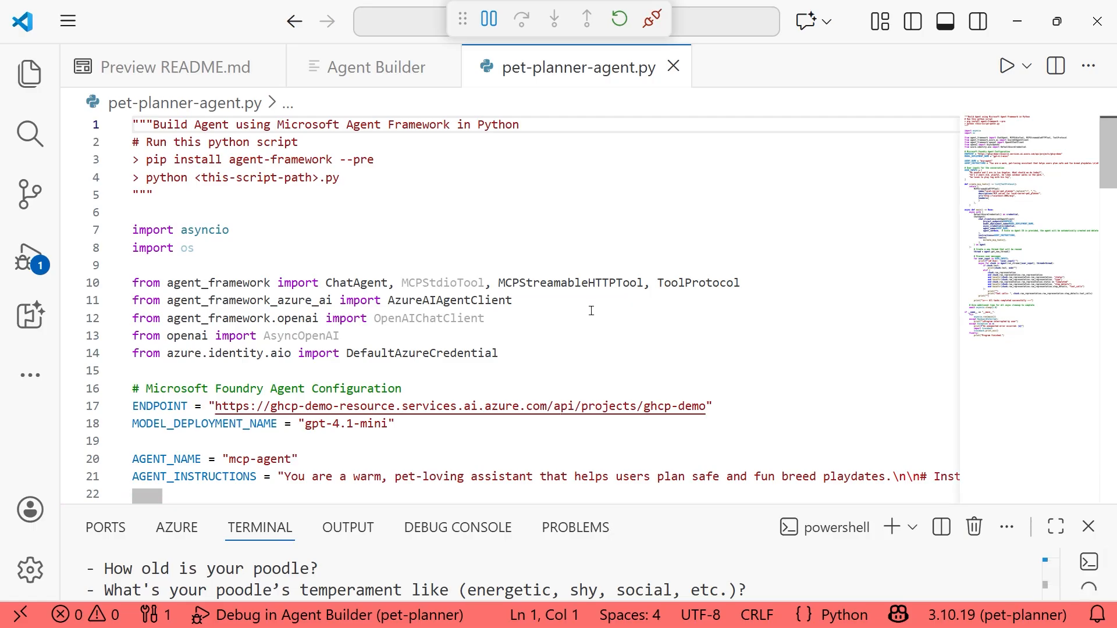
Scroll to the USER_INPUTS list and select its existing message lines for replacement.
scroll(down, 3)
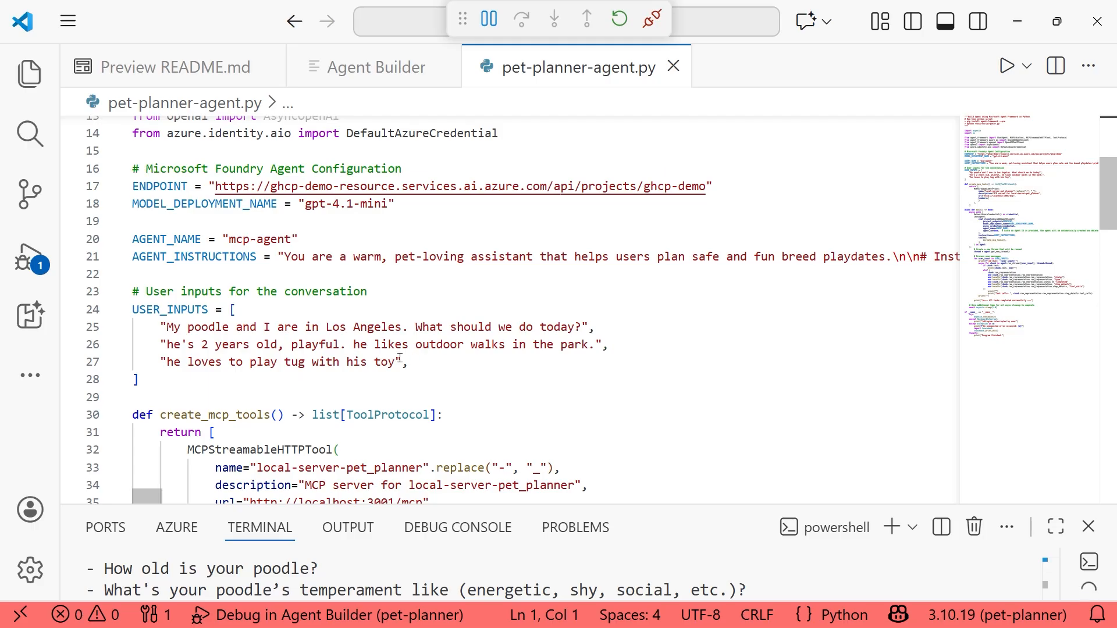
drag(279, 327, 394, 362)
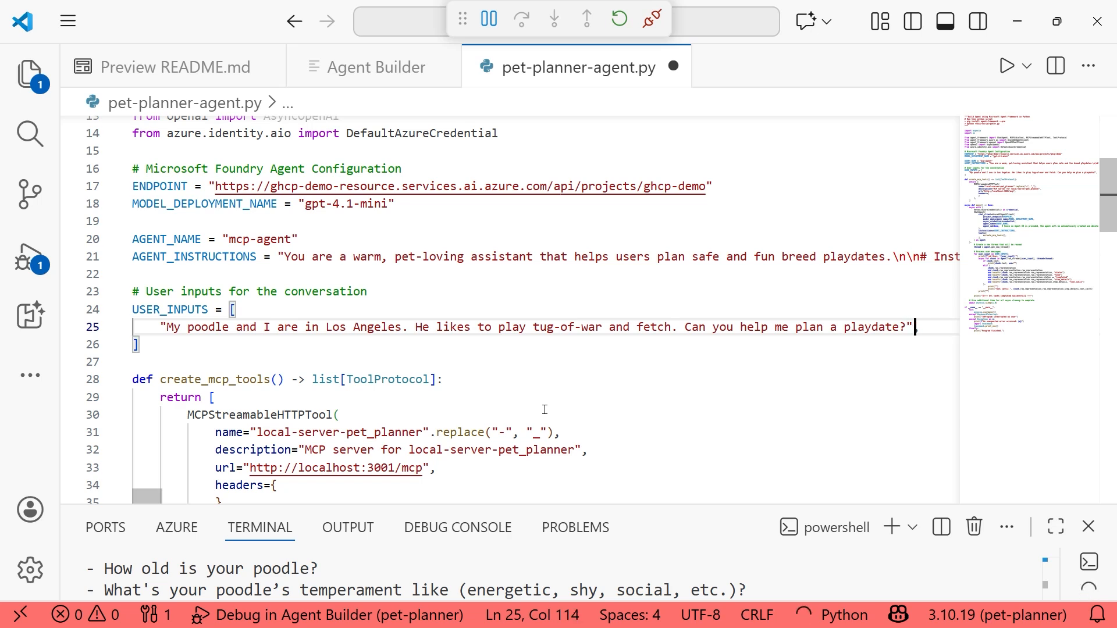
Rewrite USER_INPUTS as the playdate request, a raining/weather question, and Copilot's suggested activity follow-up.
text("What about if it's raining that day?",)
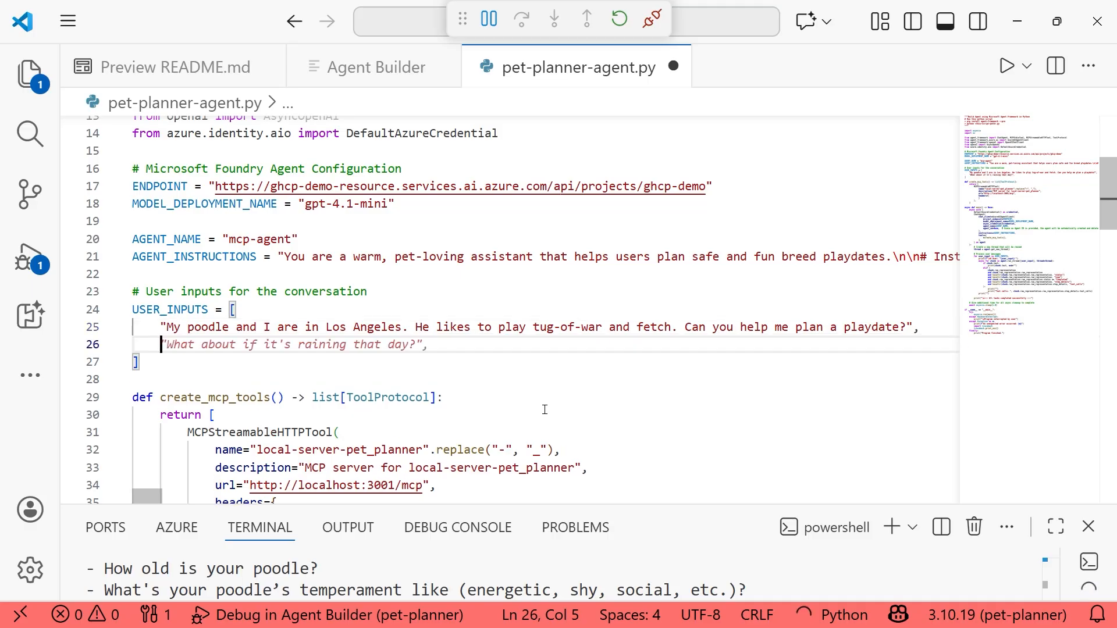
key(Right)
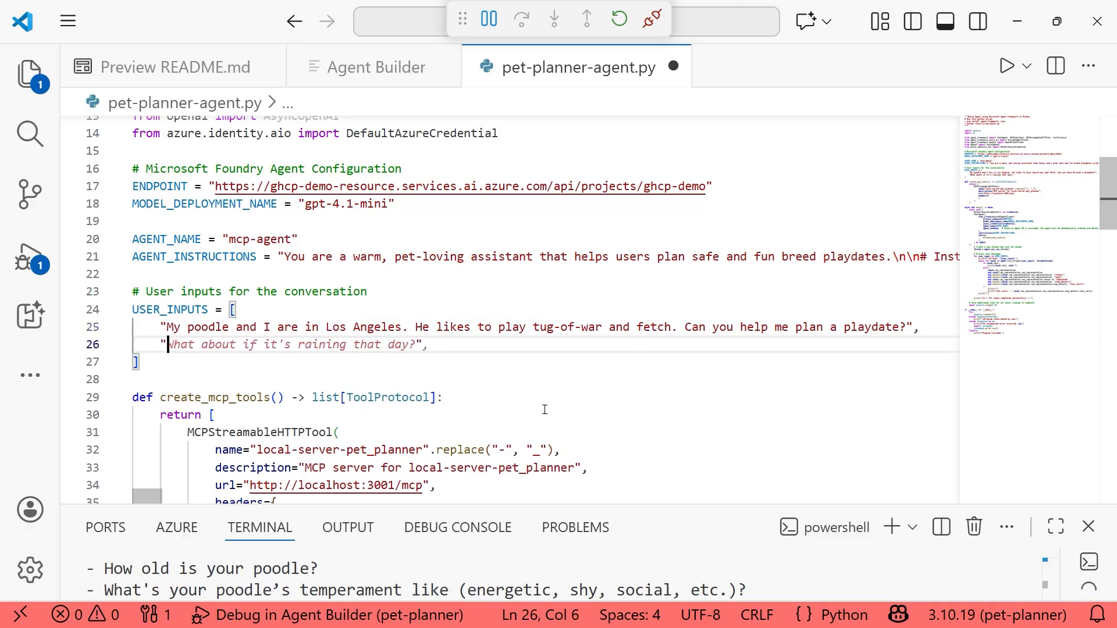
text(He wants to play for abot)
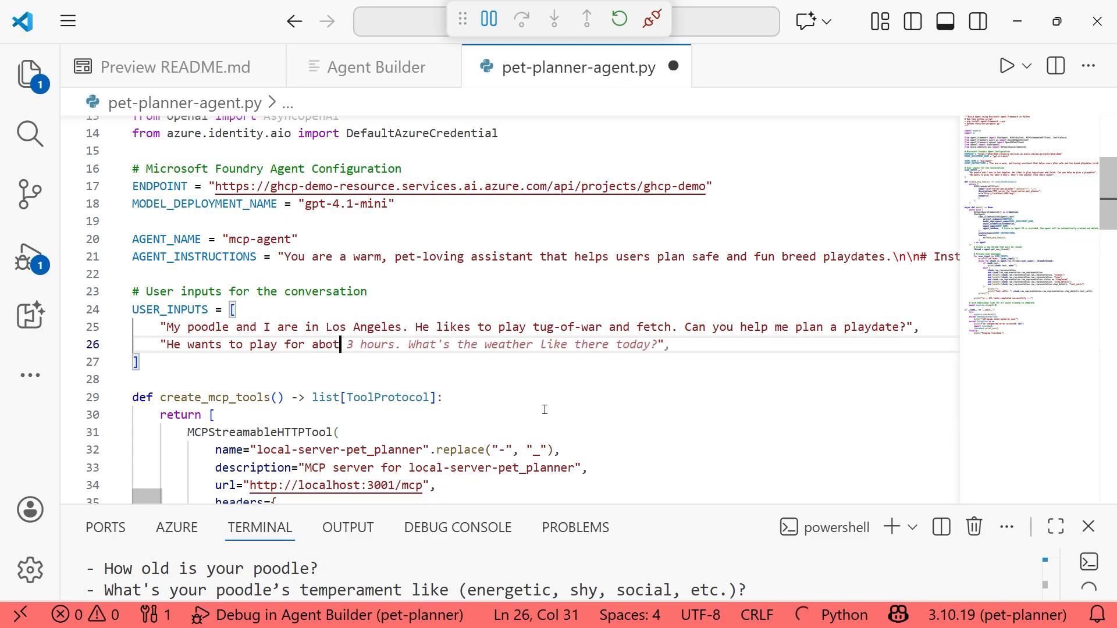
text(u)
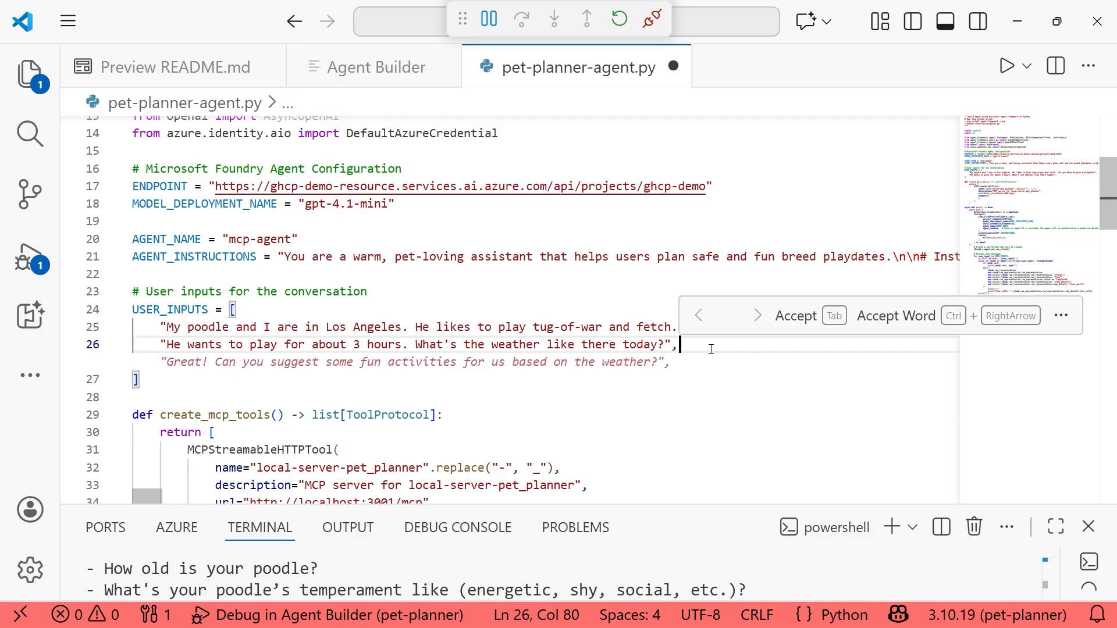
key(Tab)
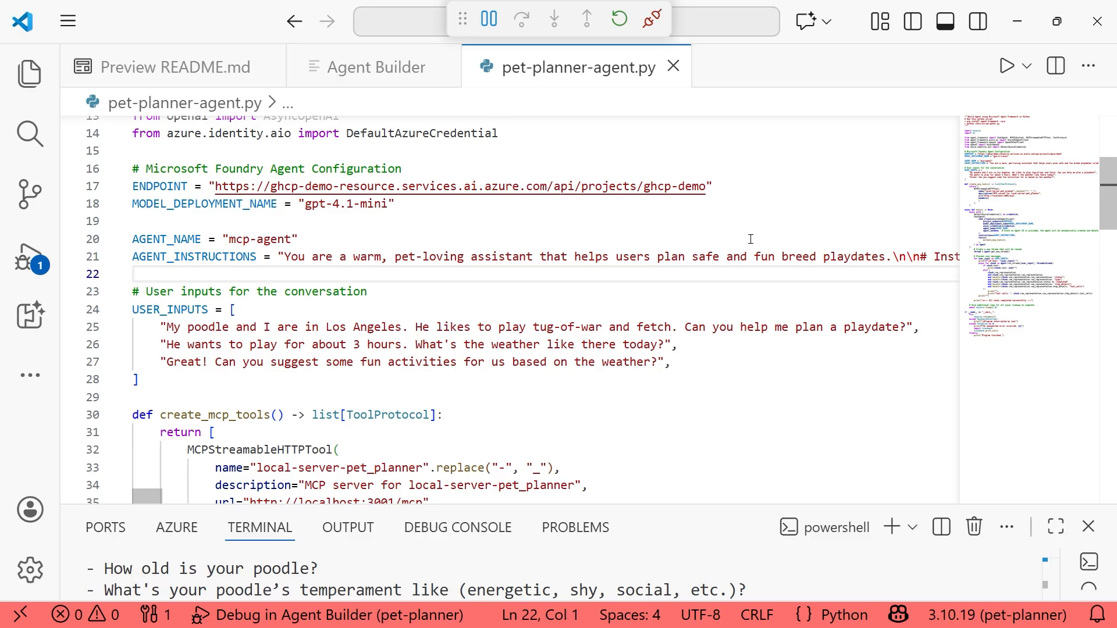
mouse_move(759, 254)
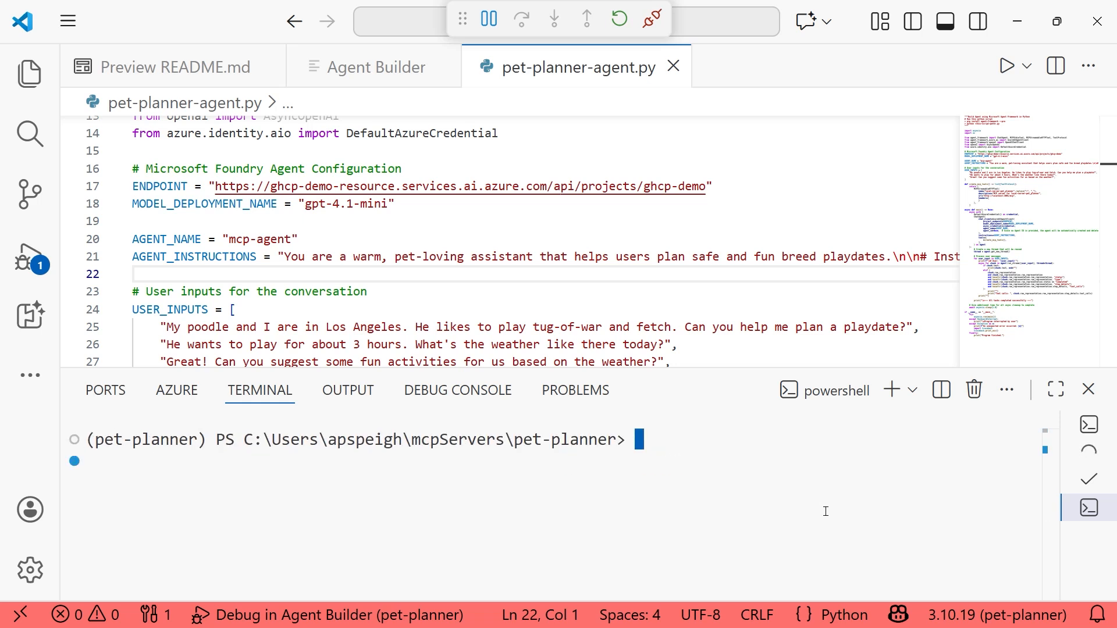
Run python pet-planner-agent.py and enlarge the terminal to read the Los Angeles weather tool call.
text(python pet-planner-agent.py)
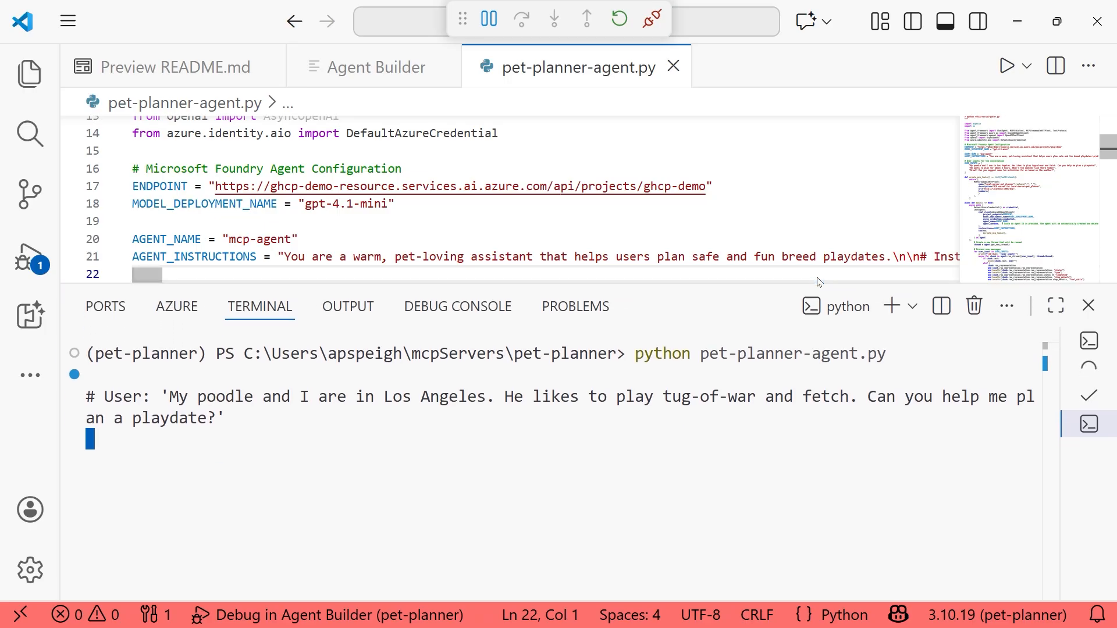
mouse_move(1001, 469)
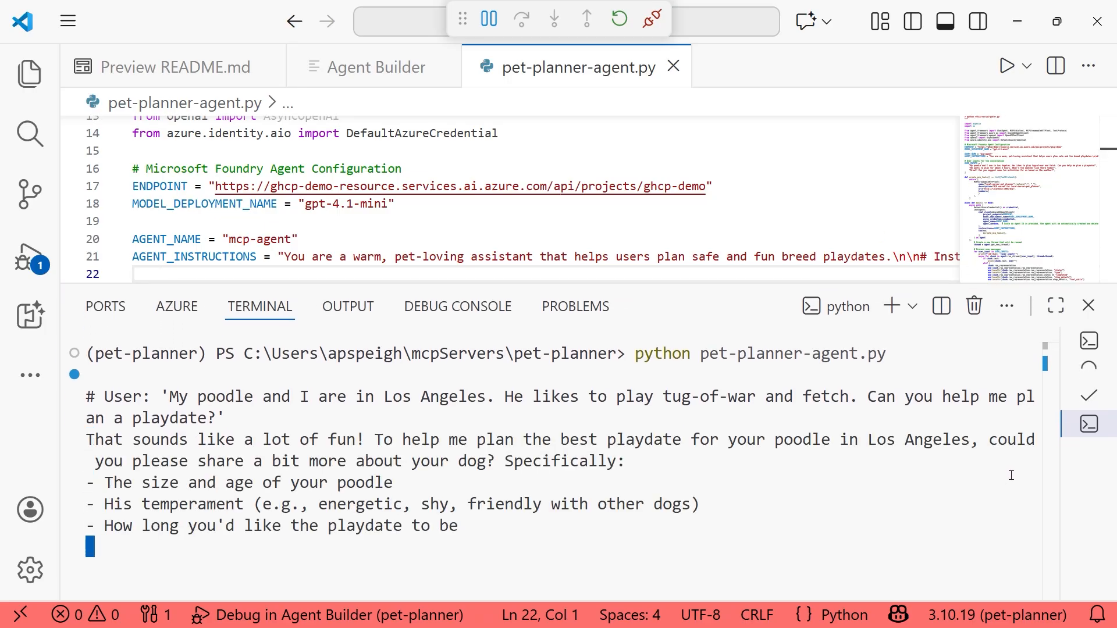
scroll(down, 3)
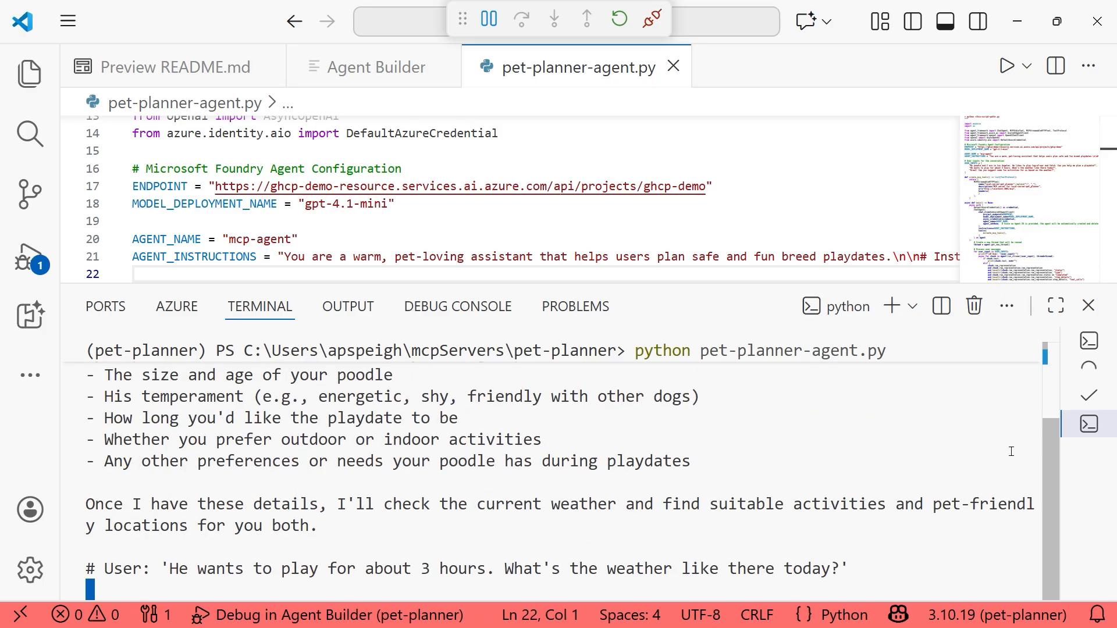
mouse_move(991, 416)
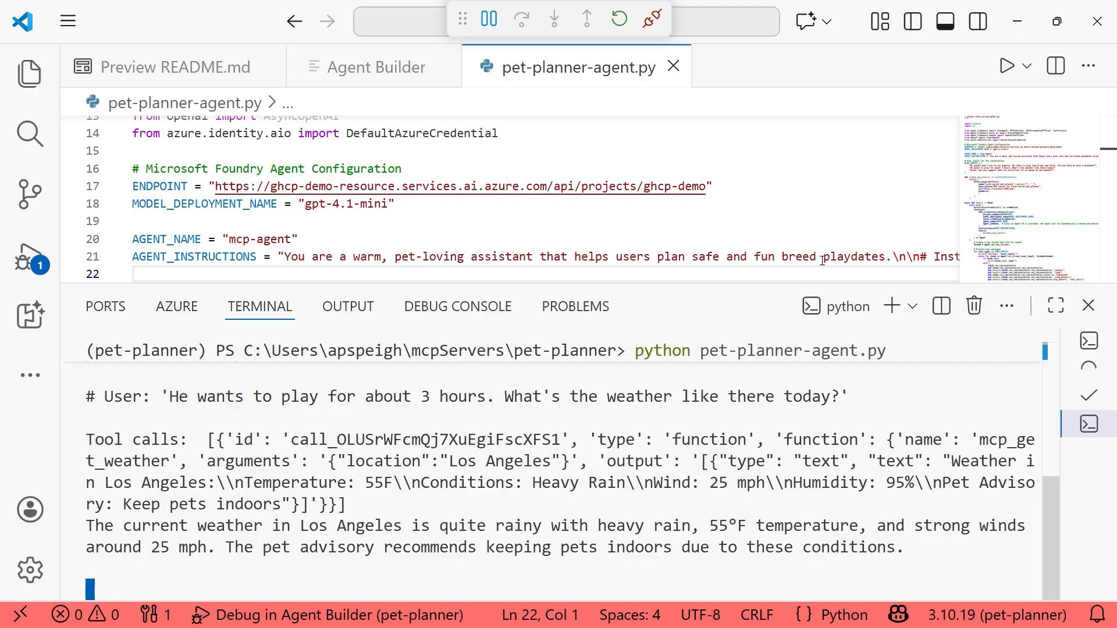
click(1055, 66)
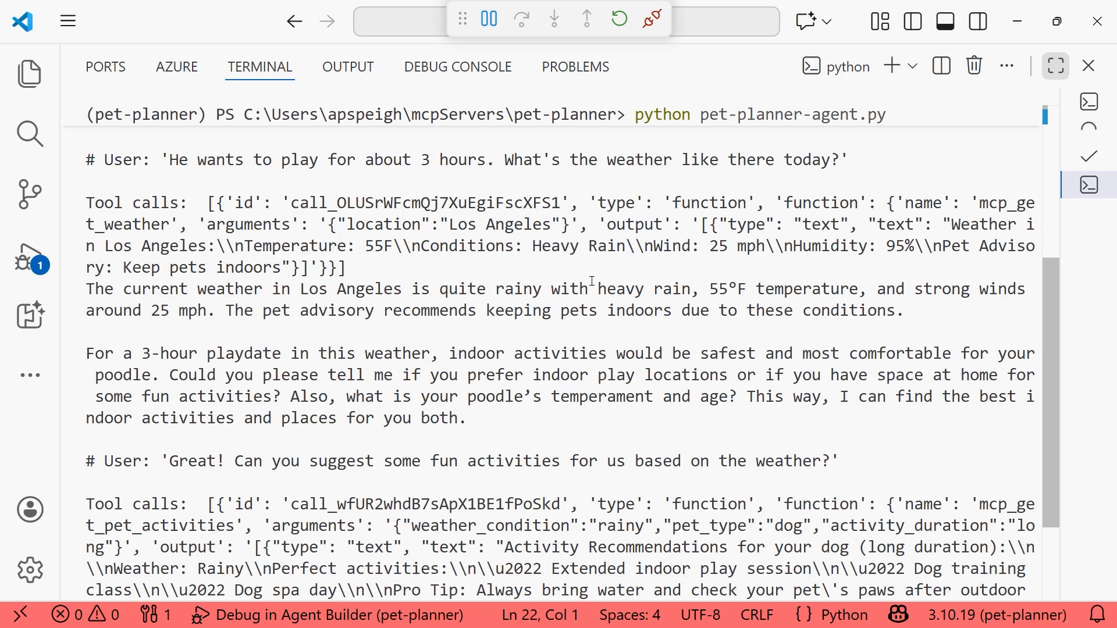
mouse_move(1052, 291)
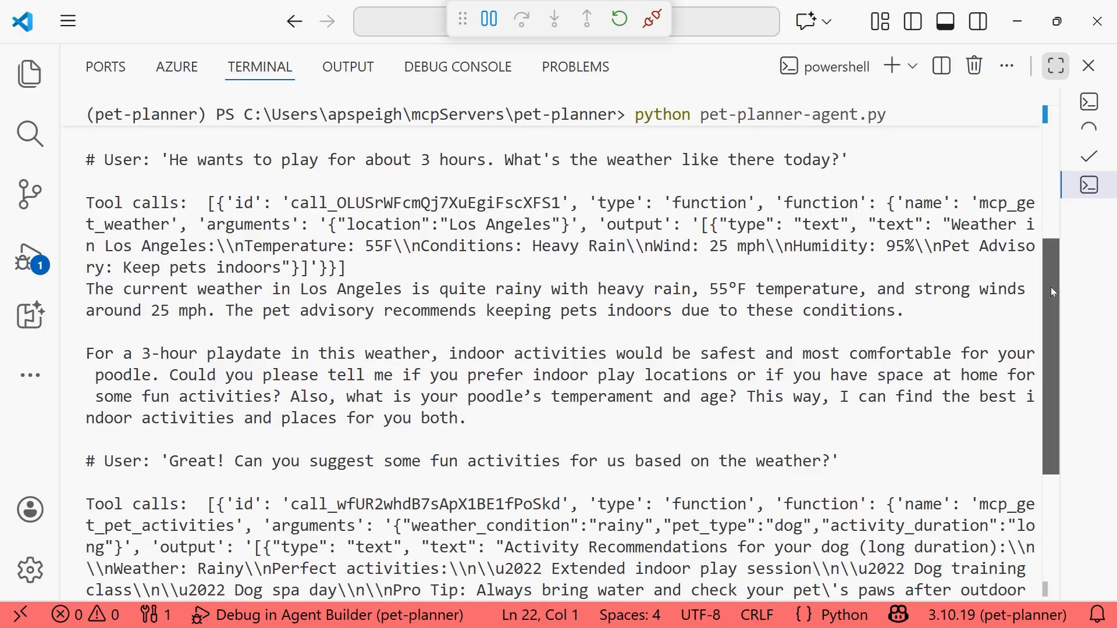
Scroll the maximized terminal output to review the finished run's activity suggestions.
scroll(down, 3)
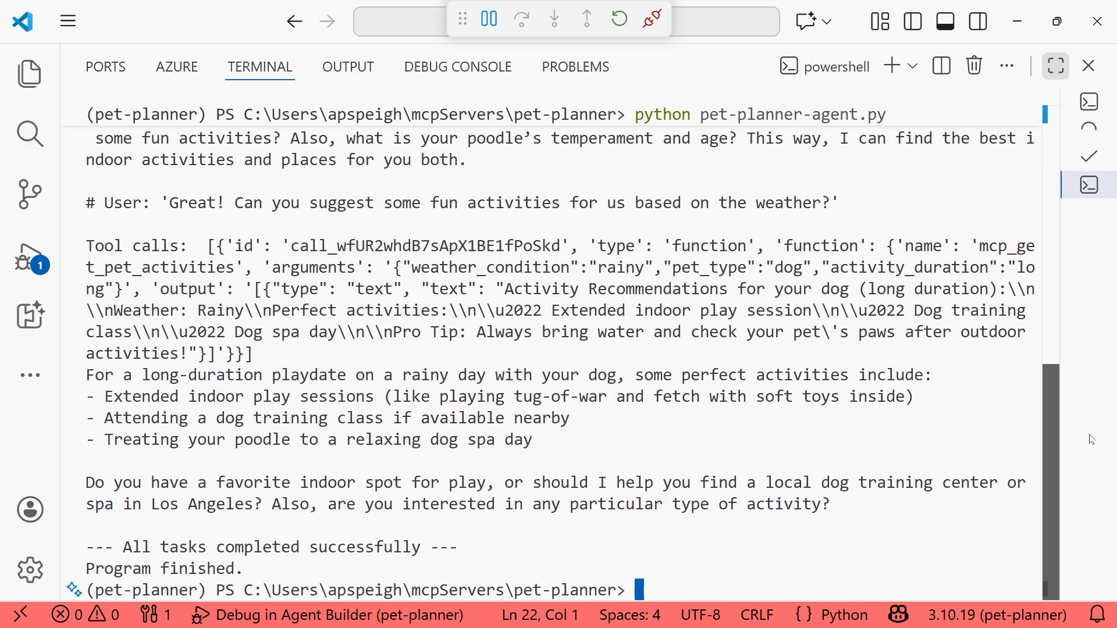
mouse_move(1074, 396)
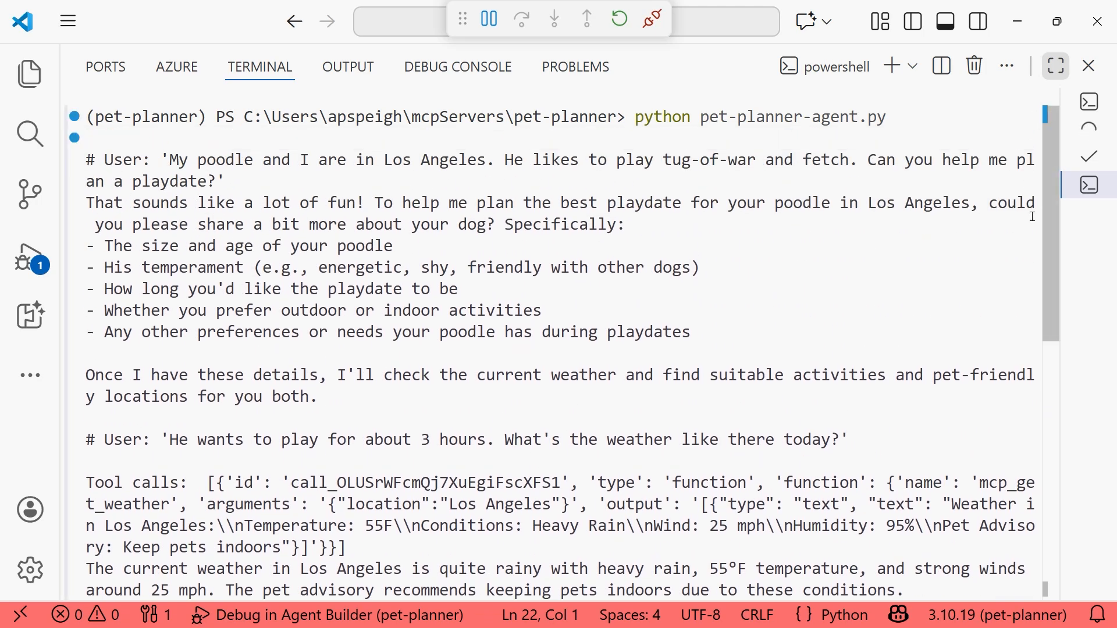
mouse_move(1046, 414)
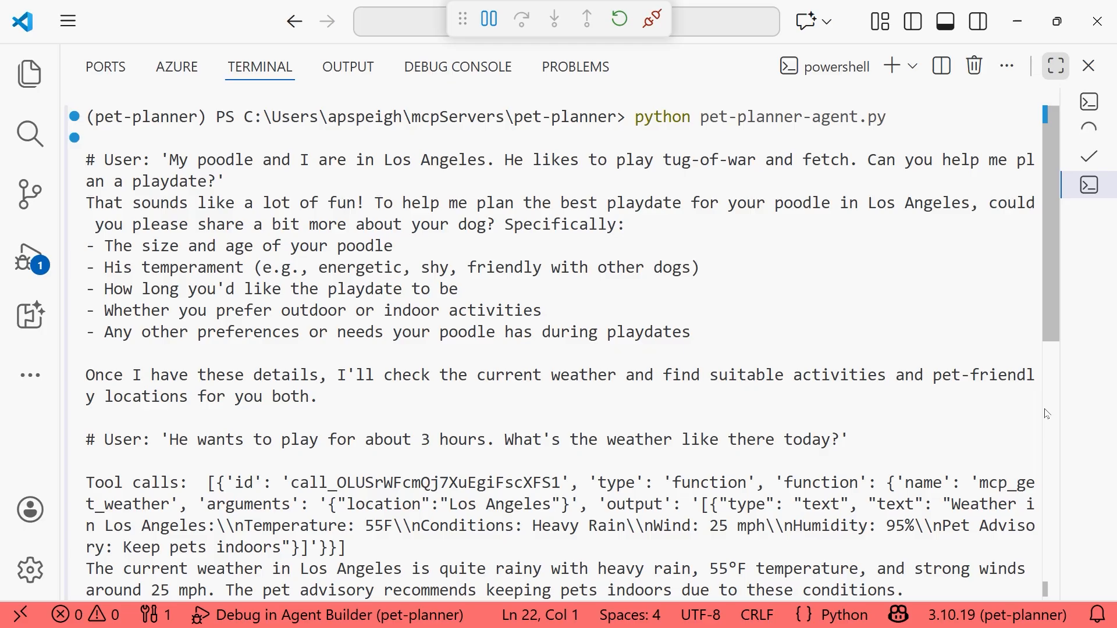
mouse_move(1013, 272)
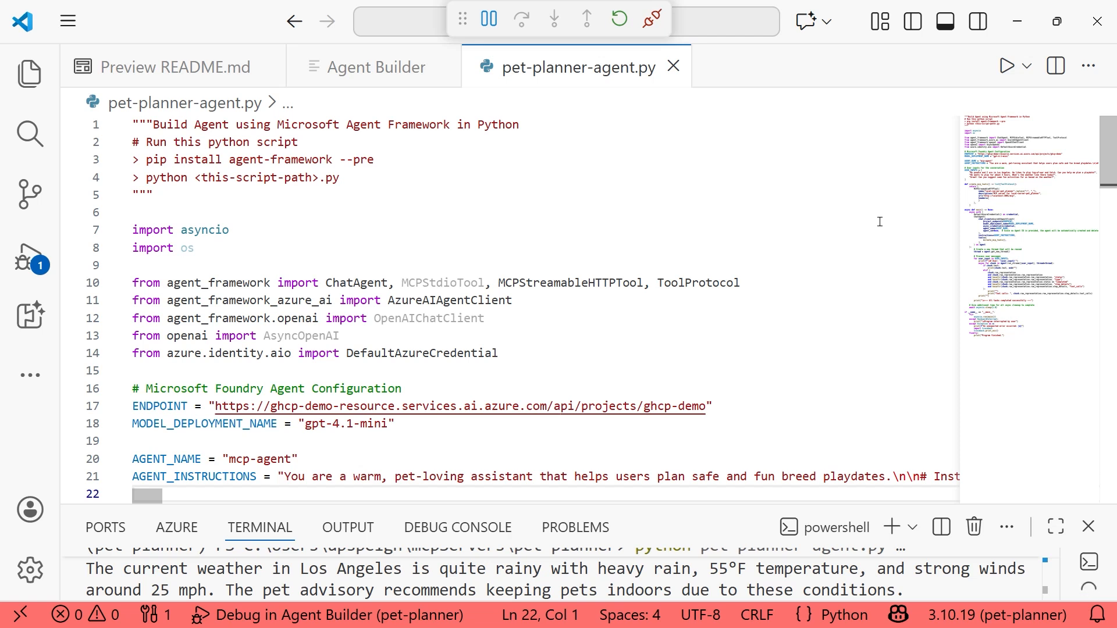
mouse_move(828, 279)
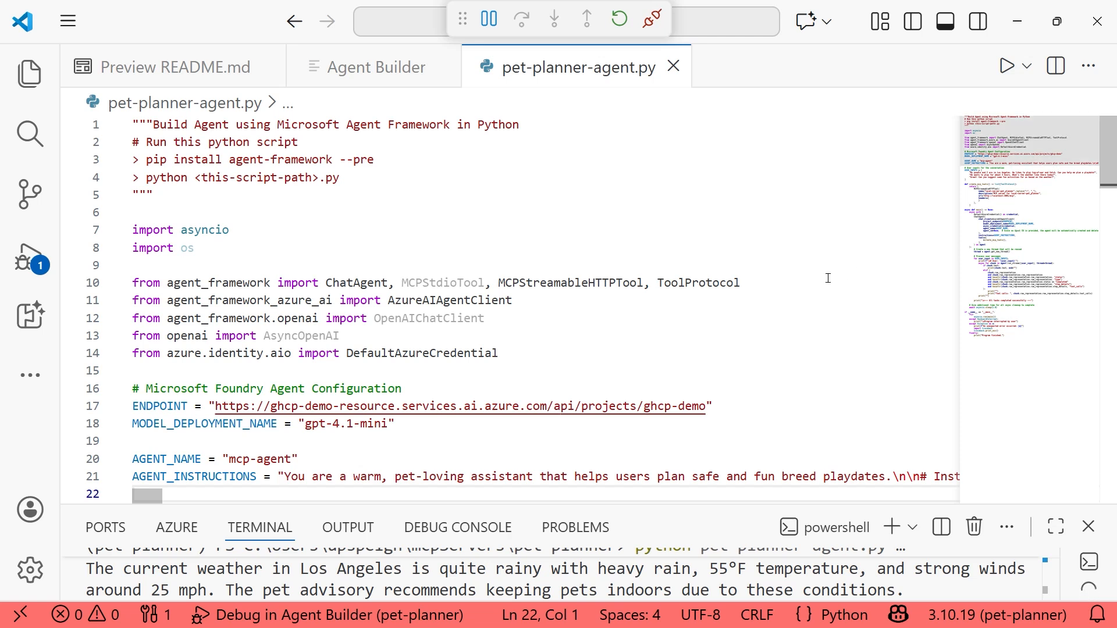
mouse_move(780, 283)
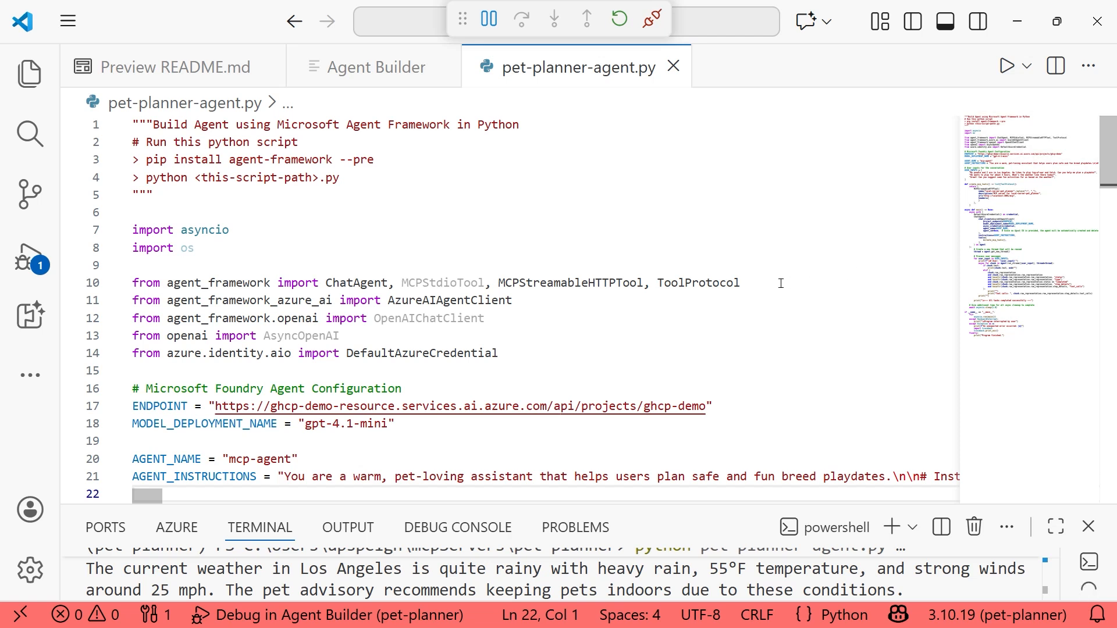